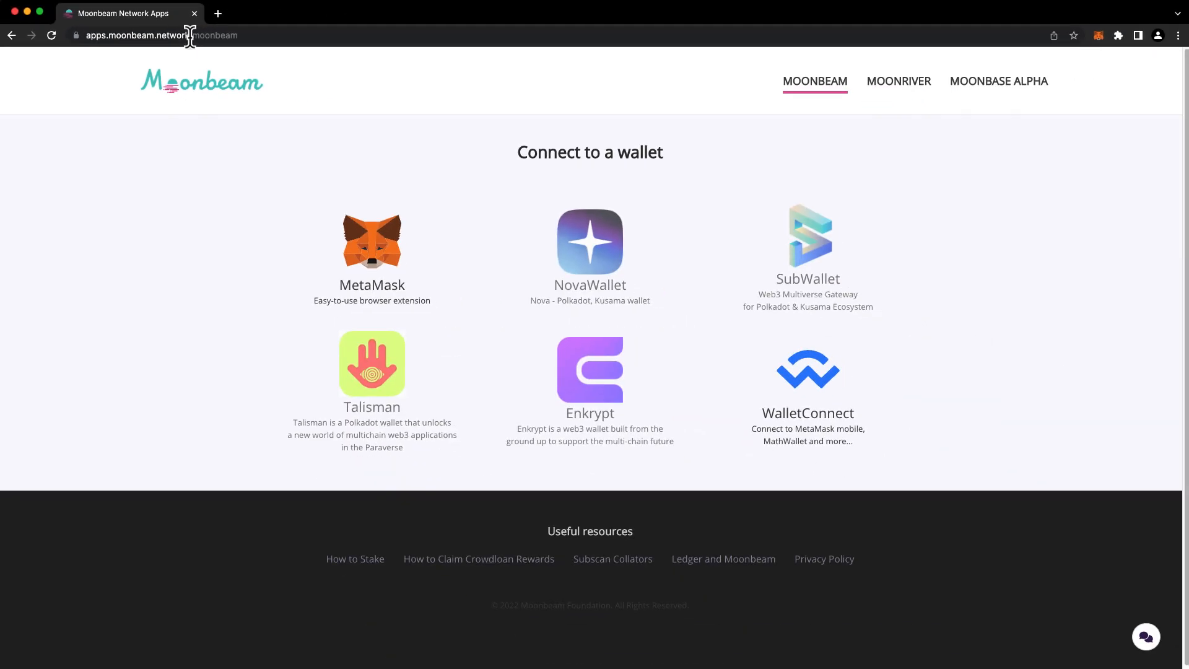
pyautogui.moveTo(919, 95)
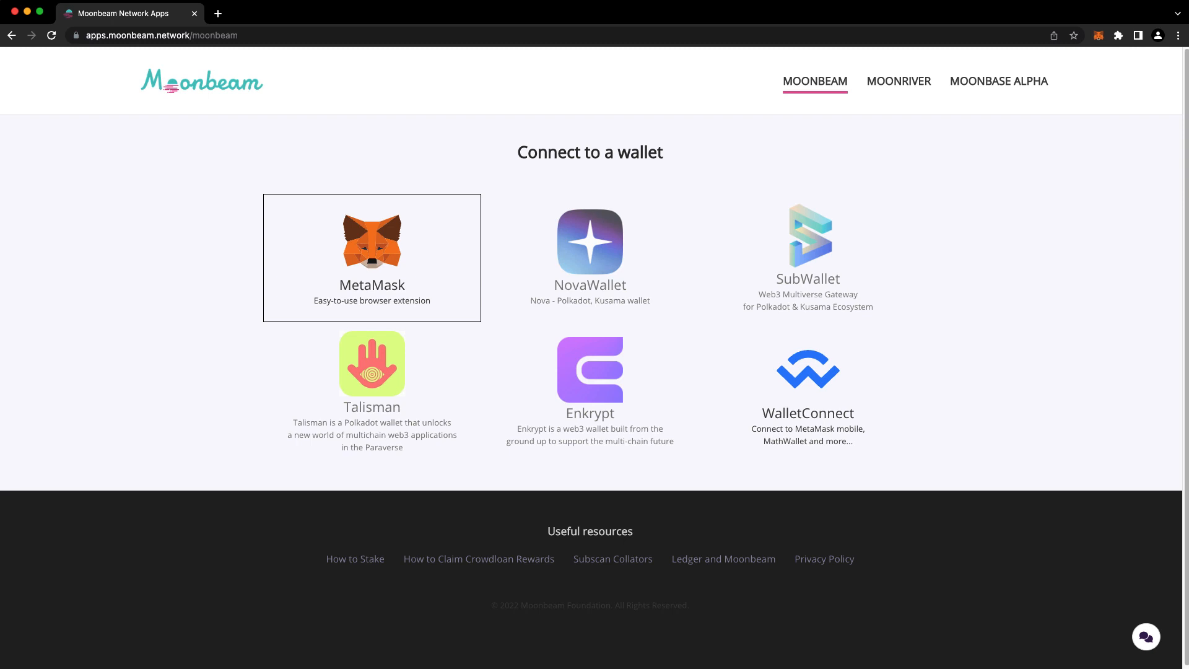
# - Connect the MetaMask wallet and view the empty Staking Delegations panel with 51.6298 GLMR free
pyautogui.click(370, 257)
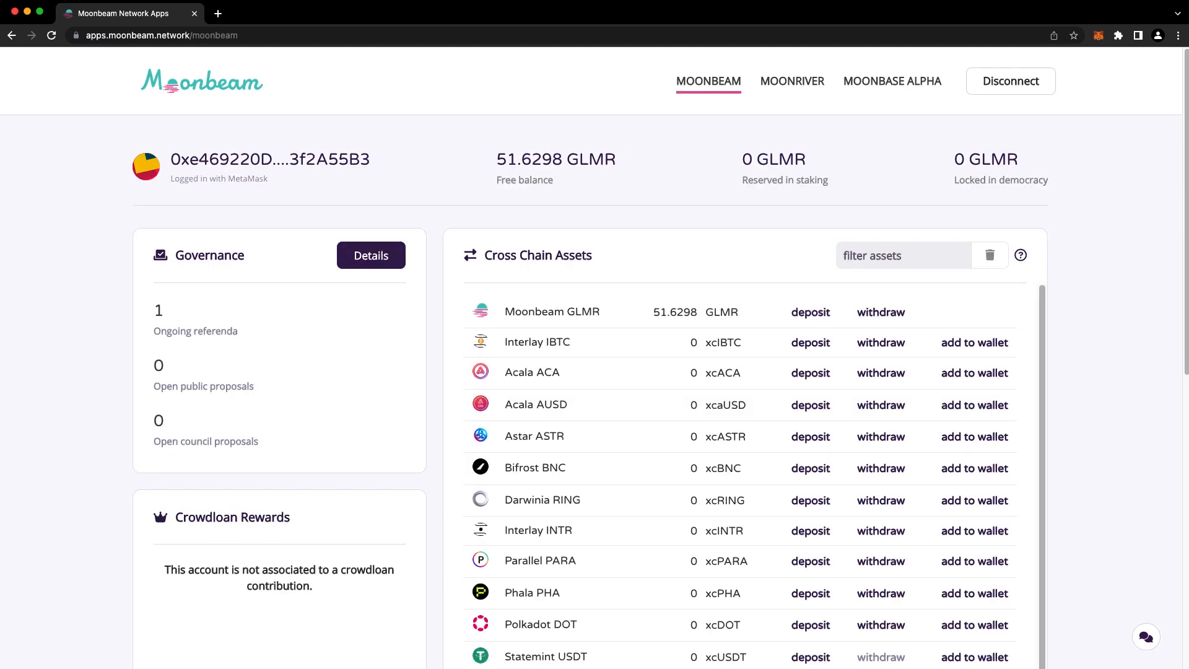
pyautogui.scroll(-3)
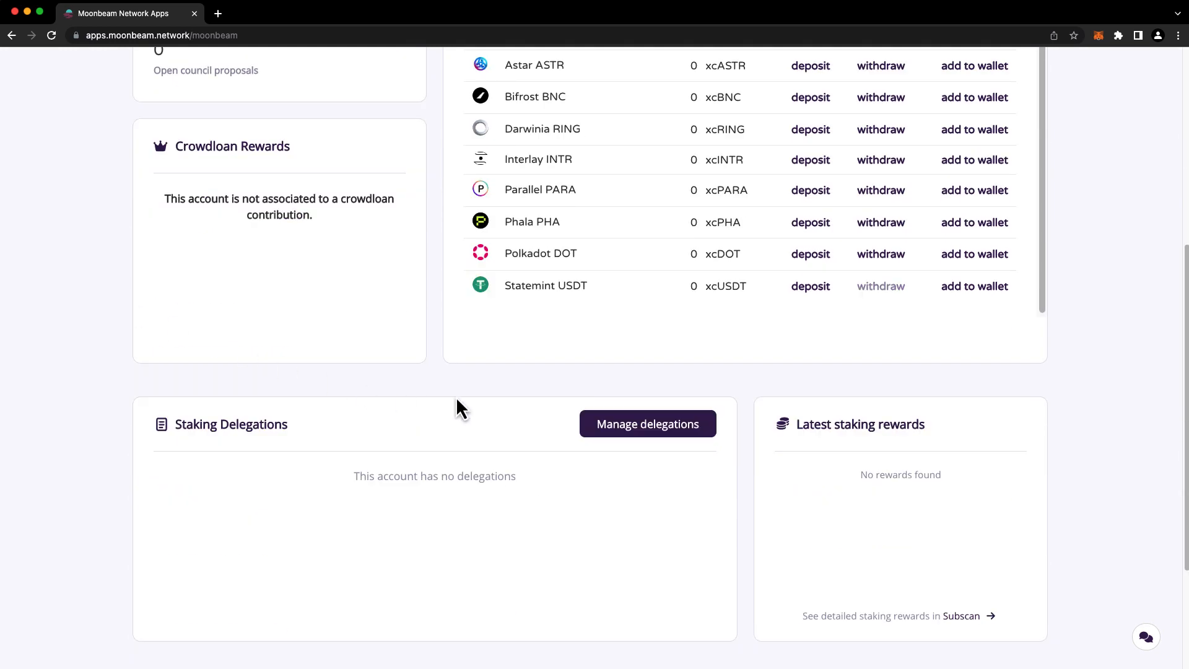
# - Go to Manage delegations and bring up the active-pool collator list in the Delegate panel
pyautogui.click(647, 423)
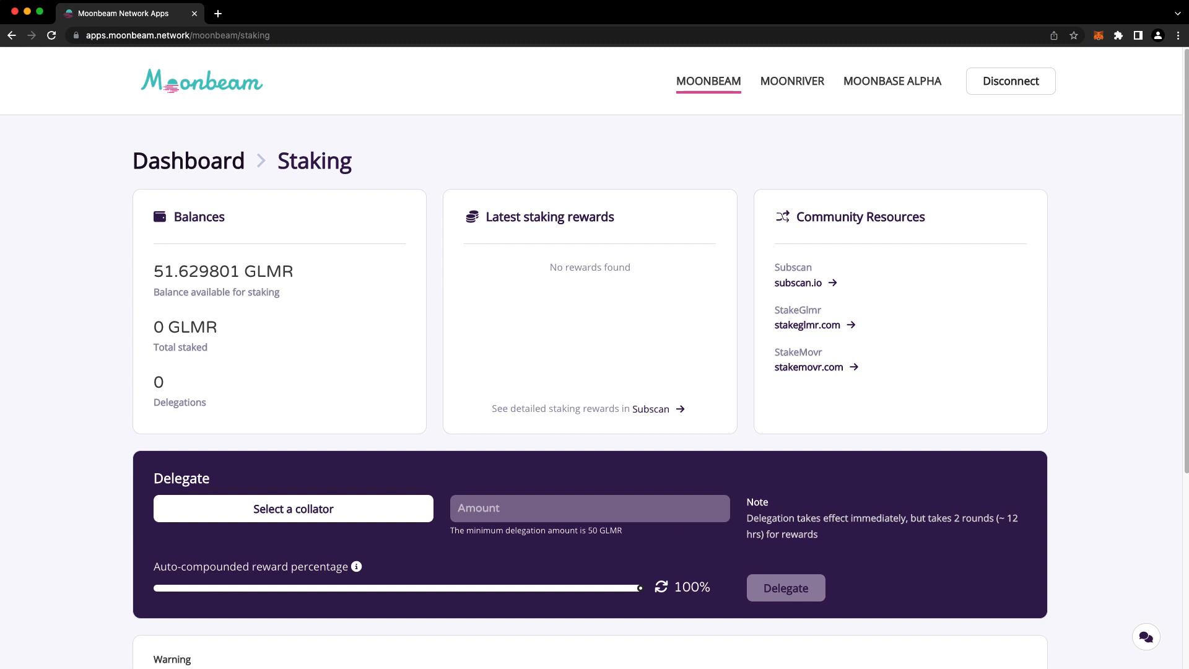
pyautogui.moveTo(121, 426)
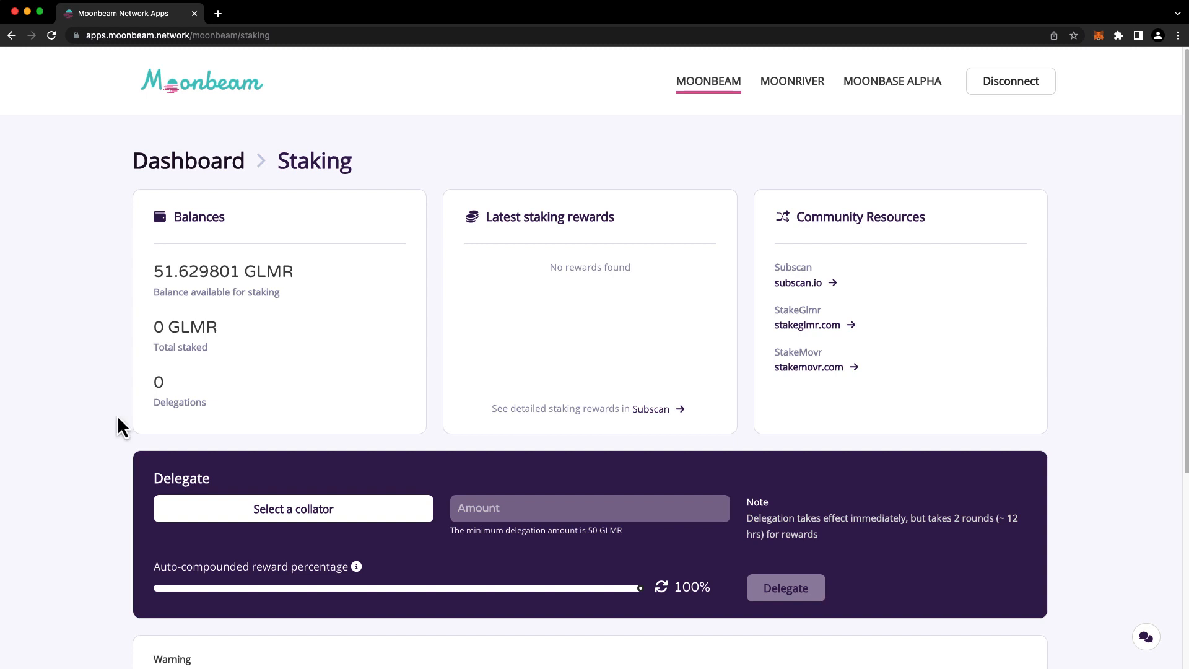
pyautogui.click(292, 508)
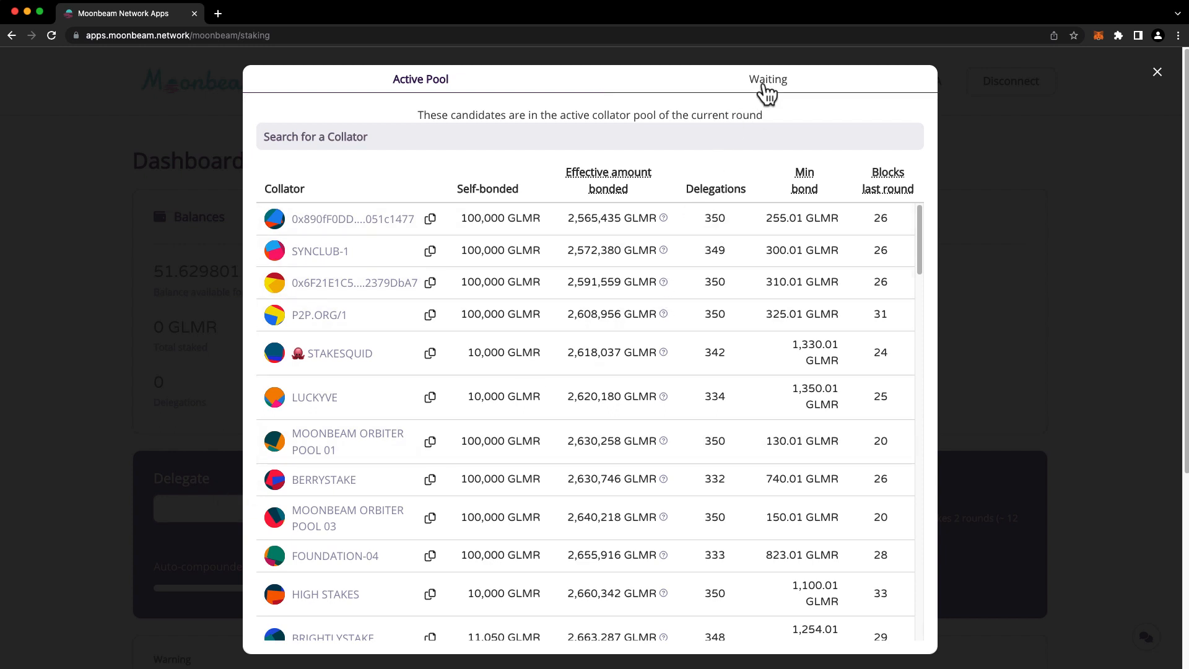
pyautogui.click(768, 79)
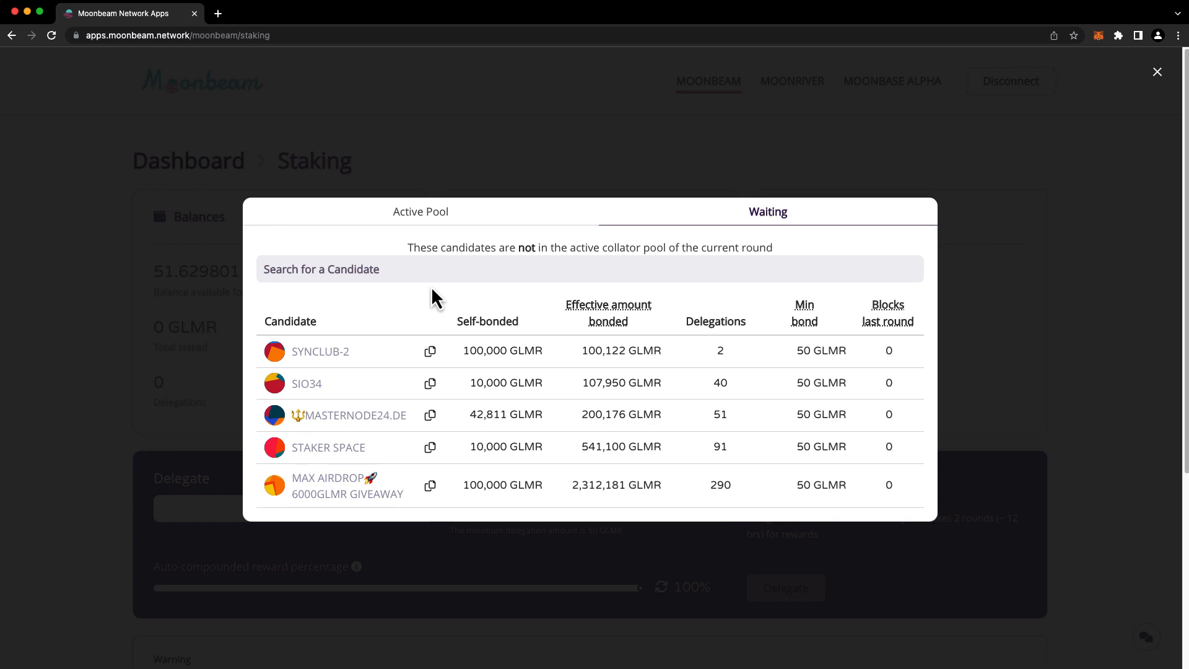
pyautogui.moveTo(438, 311)
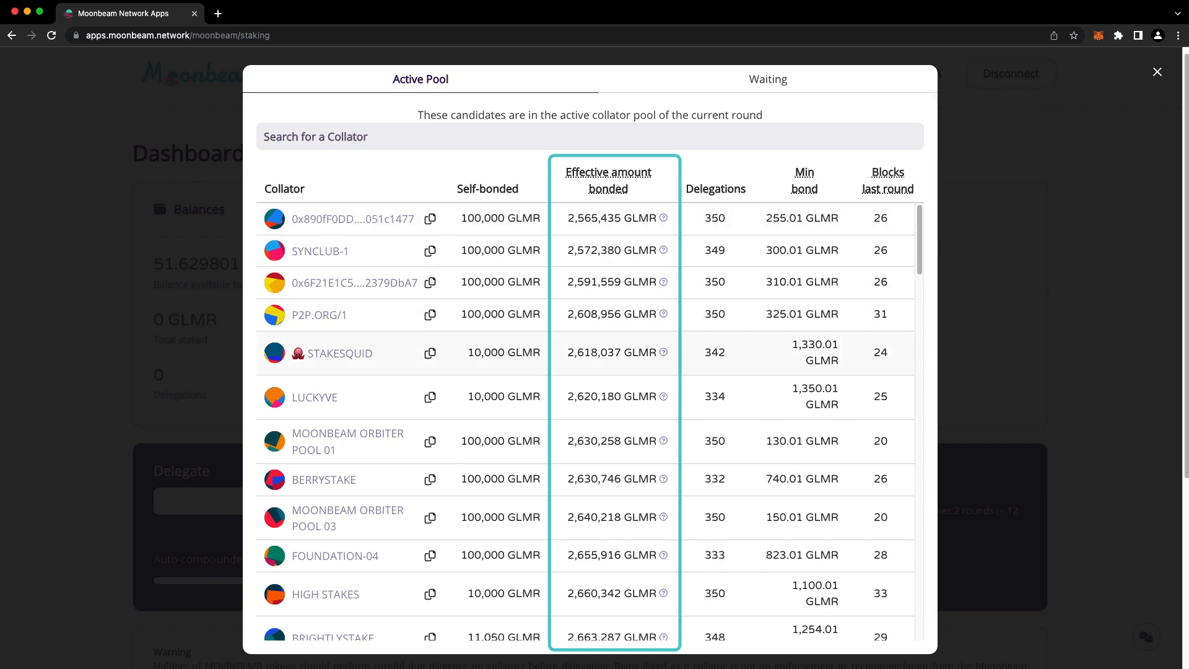
pyautogui.scroll(-3)
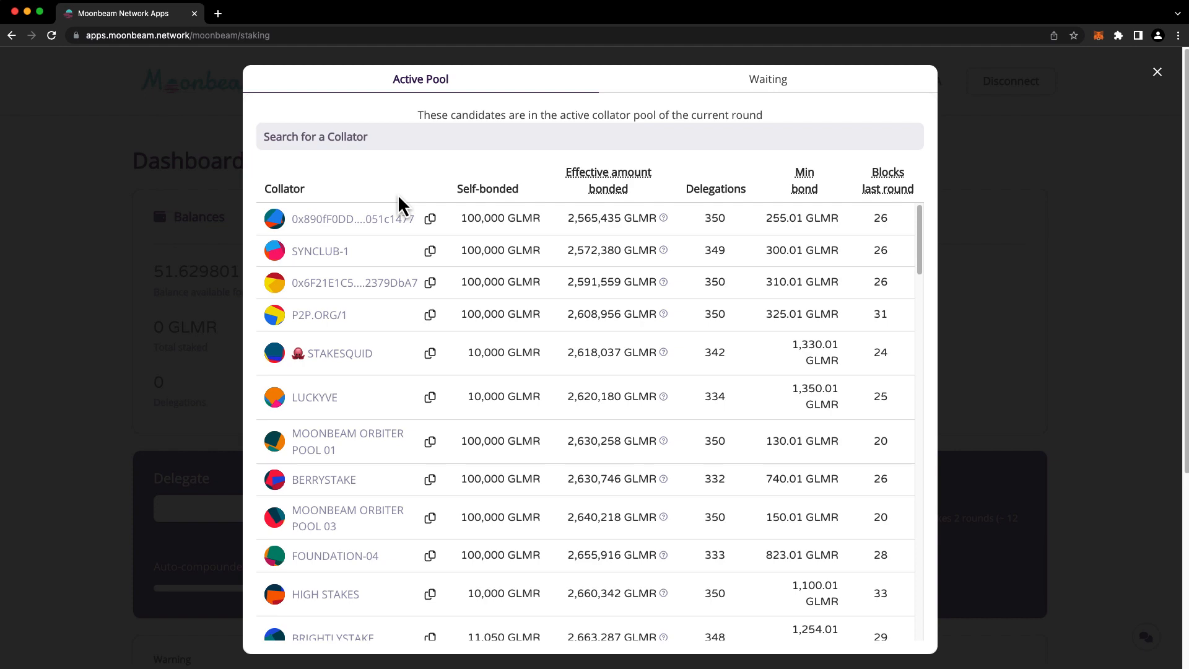
pyautogui.scroll(-3)
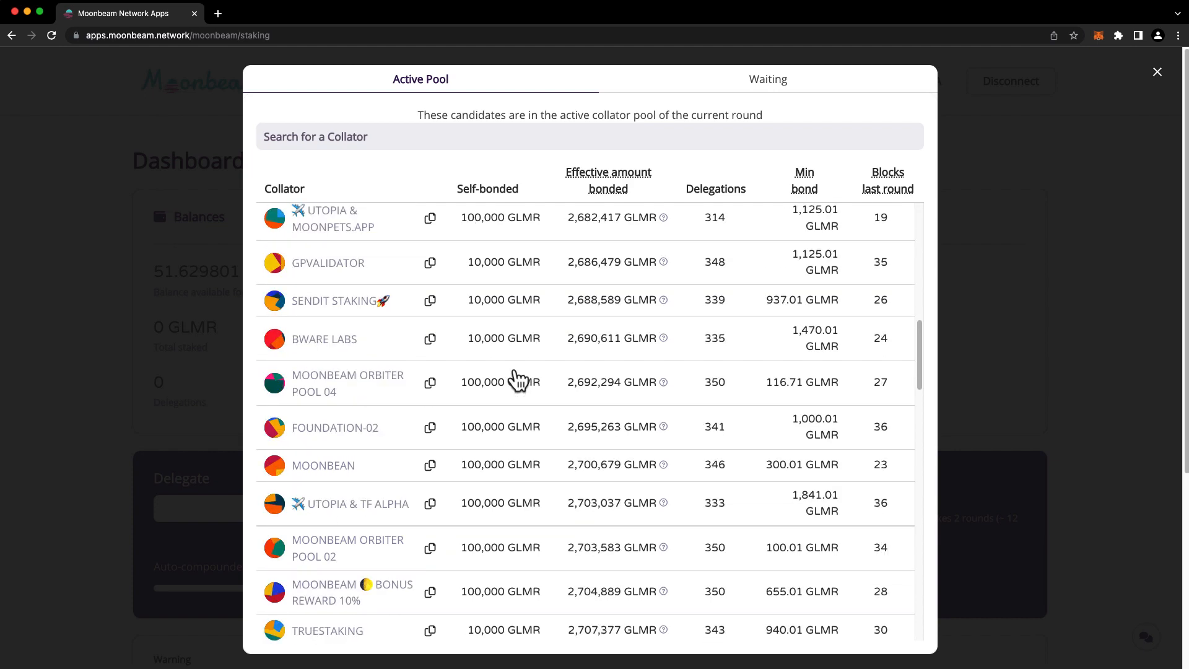
pyautogui.scroll(-3)
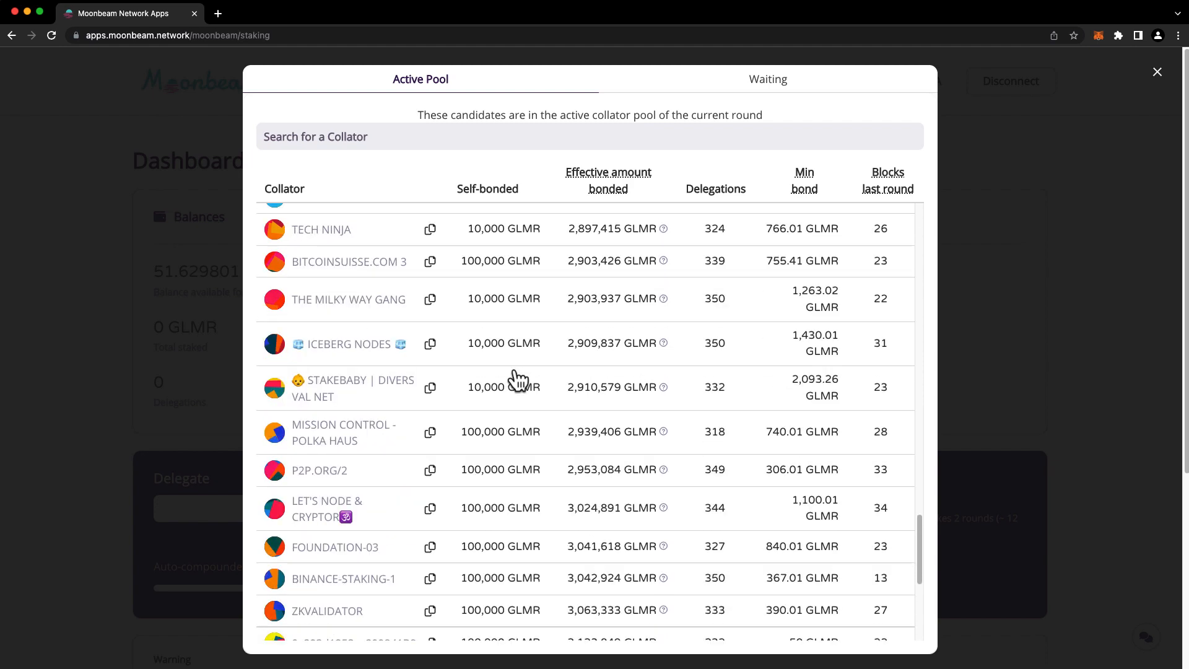
pyautogui.scroll(-3)
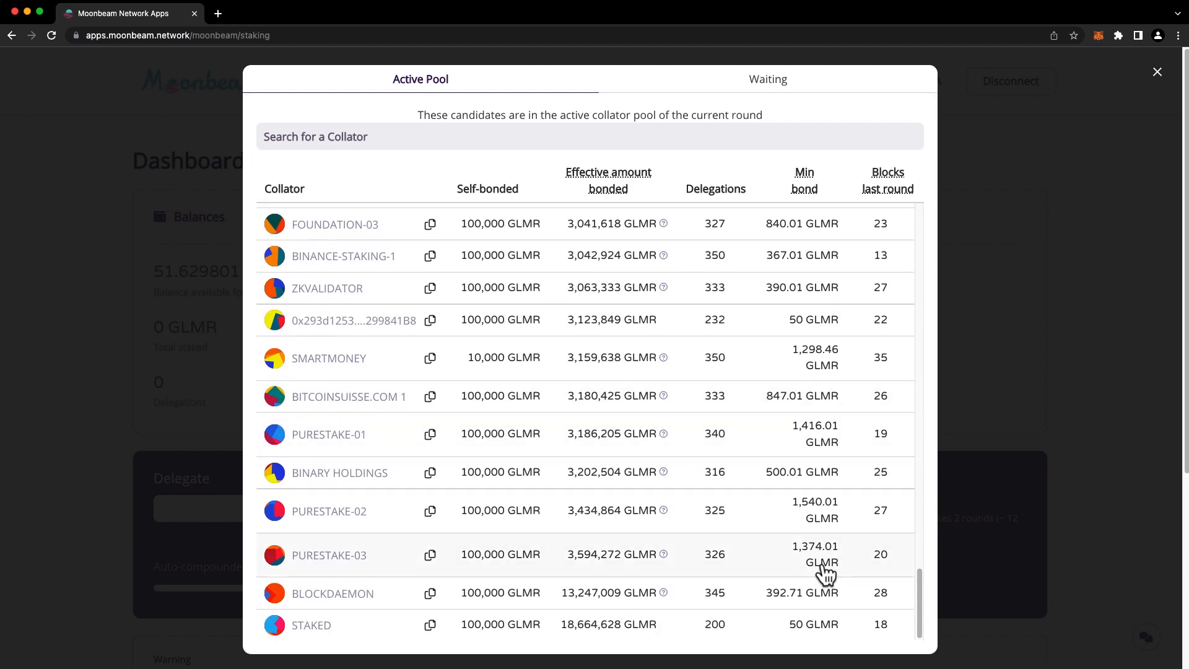
pyautogui.scroll(3)
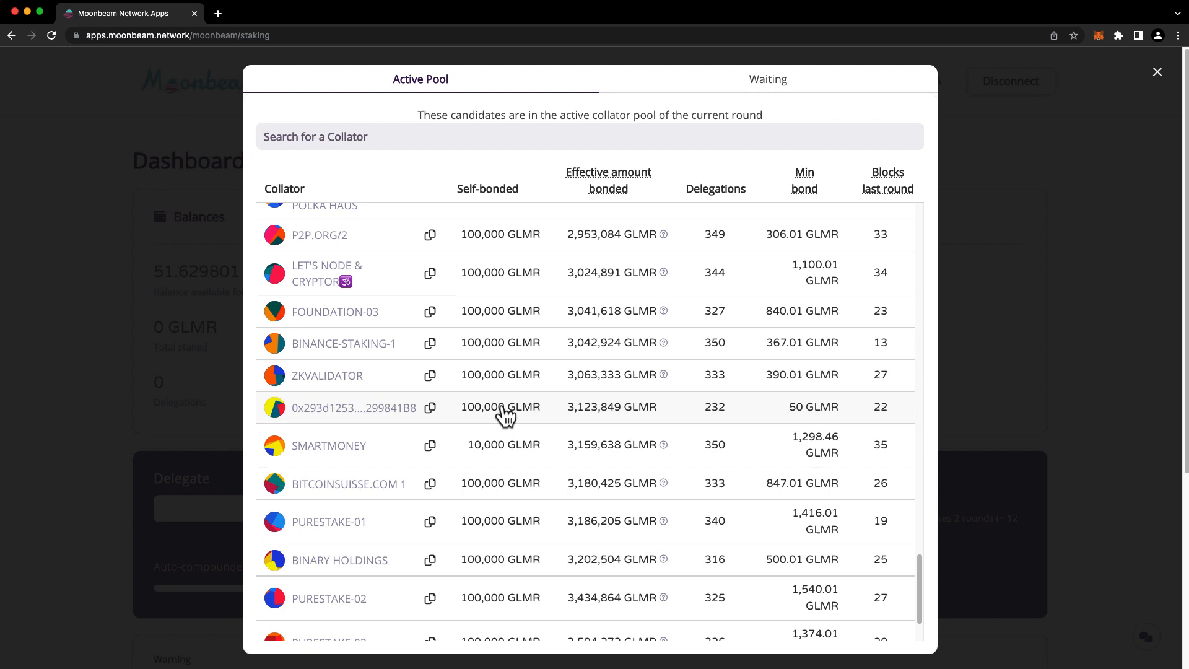
pyautogui.moveTo(353, 407)
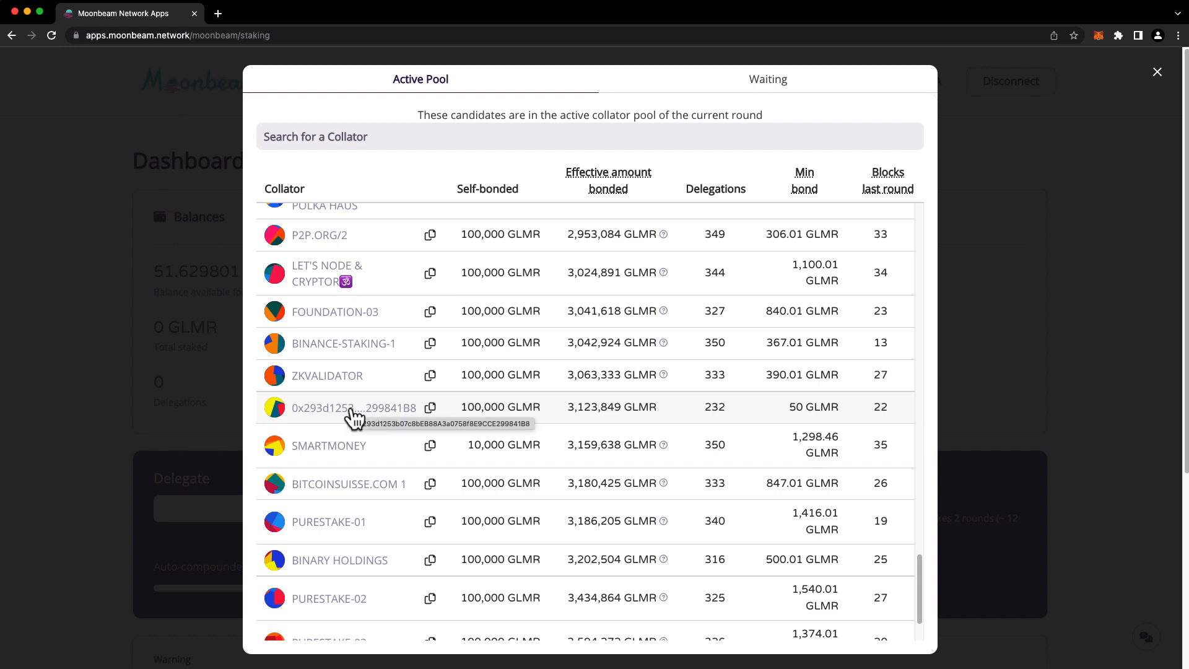
# - Choose collator 0x293d1253…299841B8, enter 50 GLMR and leave auto-compound at 100%
pyautogui.click(353, 408)
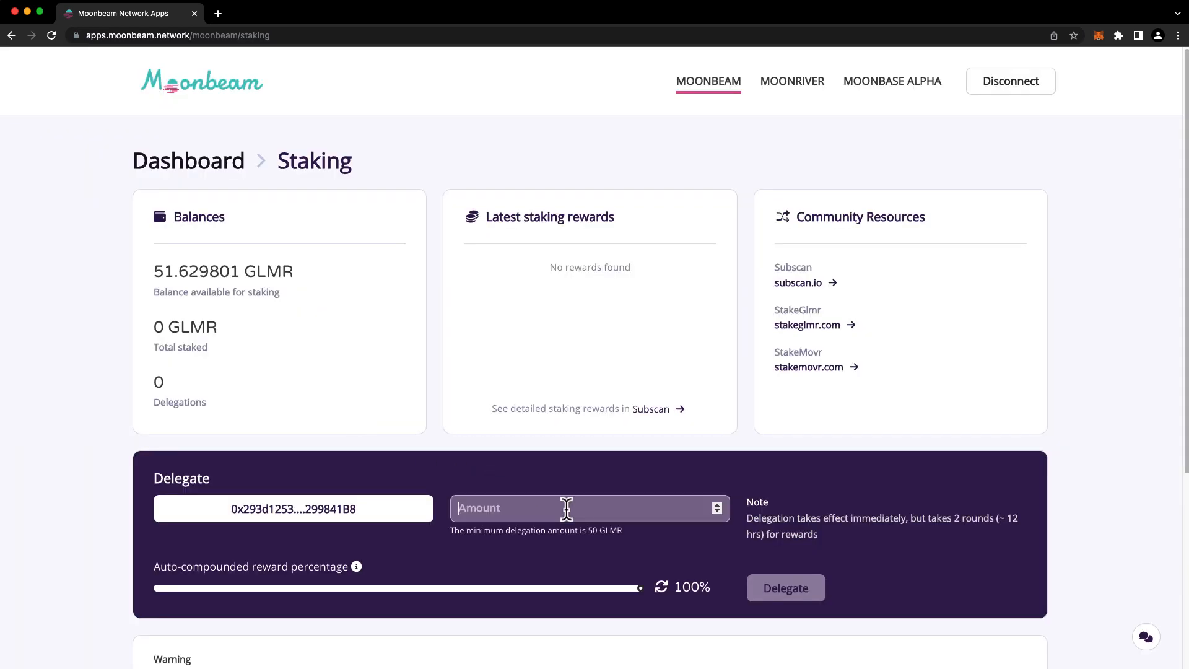
pyautogui.write('50')
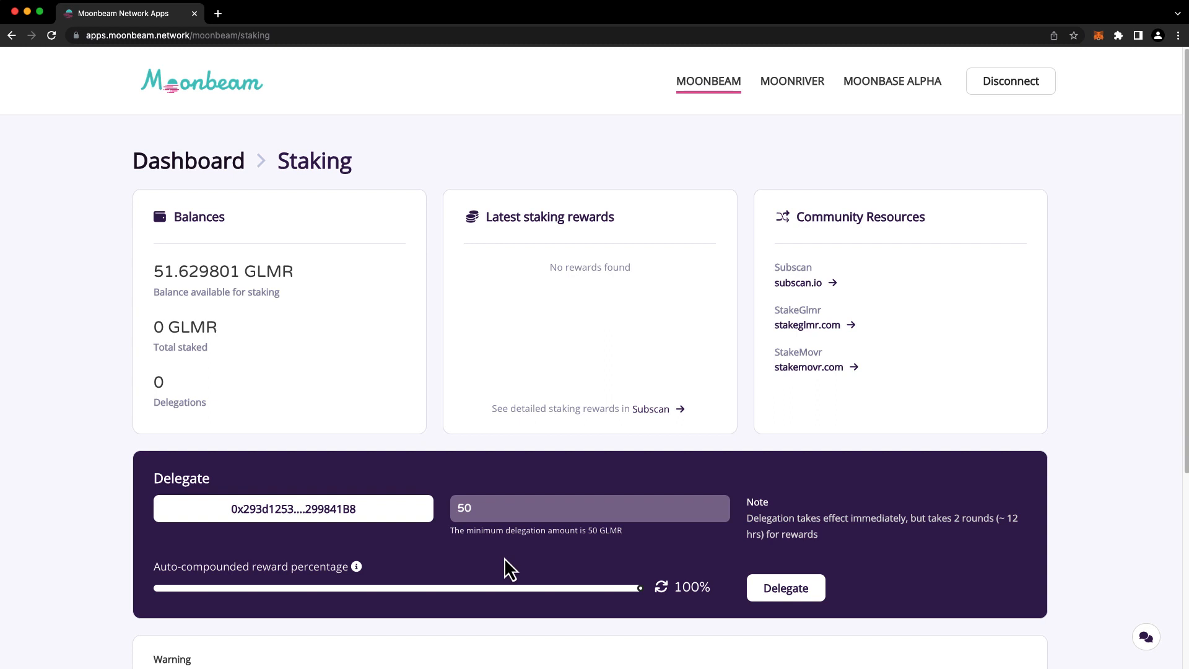
pyautogui.moveTo(639, 587); pyautogui.dragTo(157, 587)
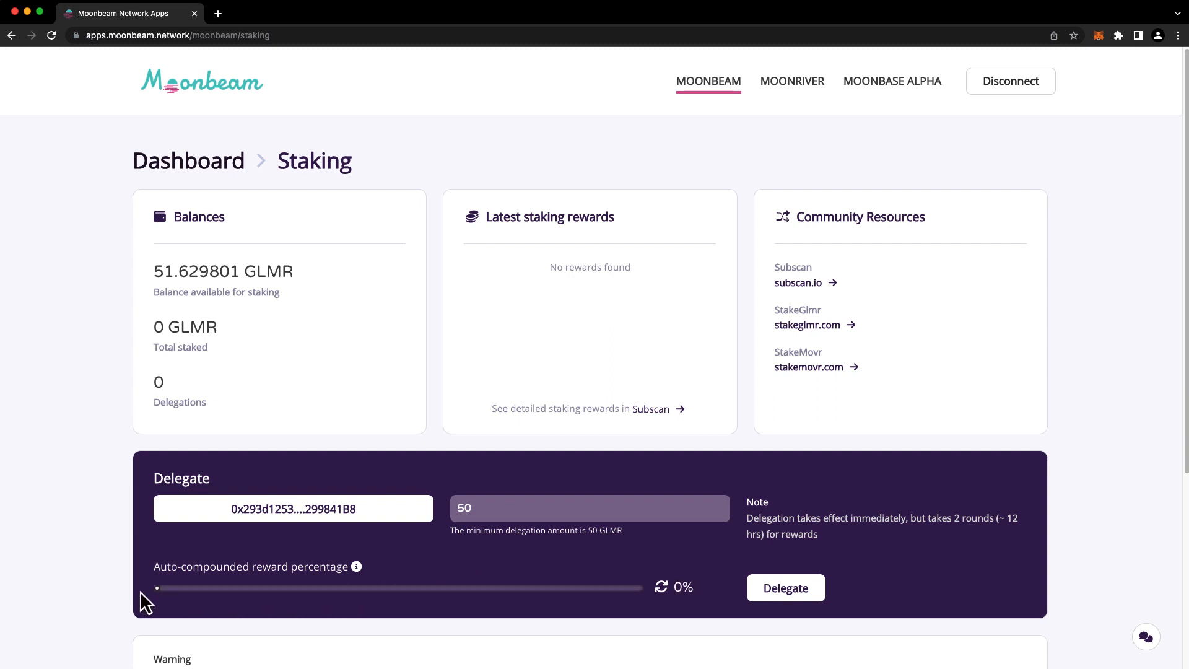
pyautogui.moveTo(141, 573)
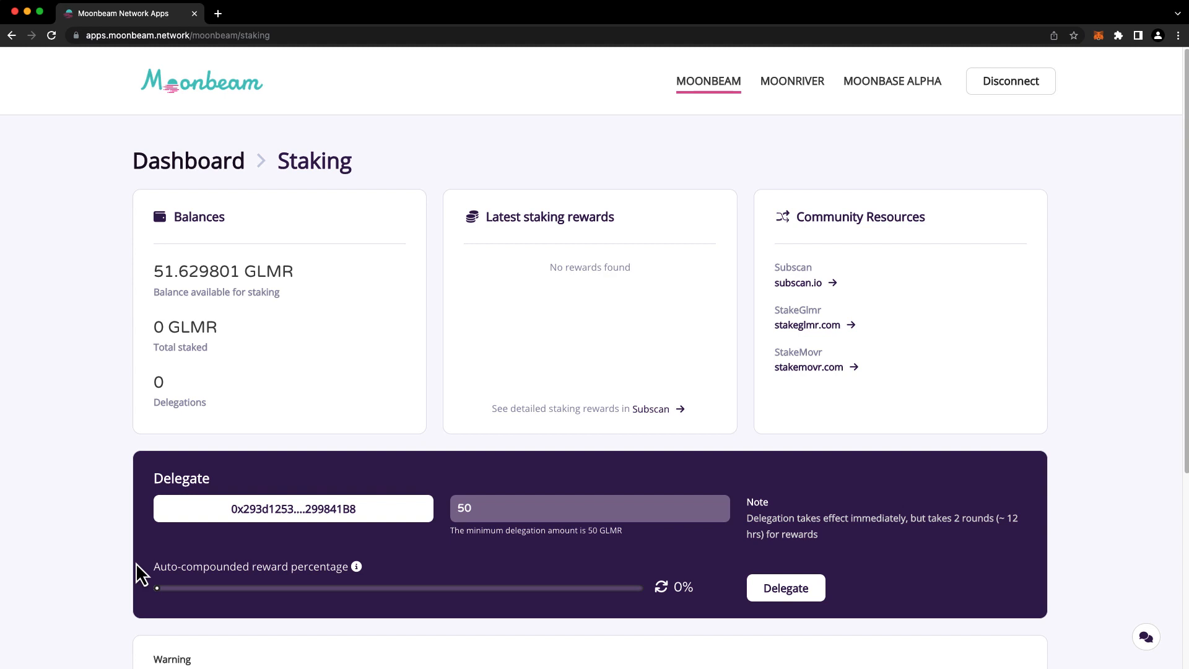
pyautogui.moveTo(591, 608)
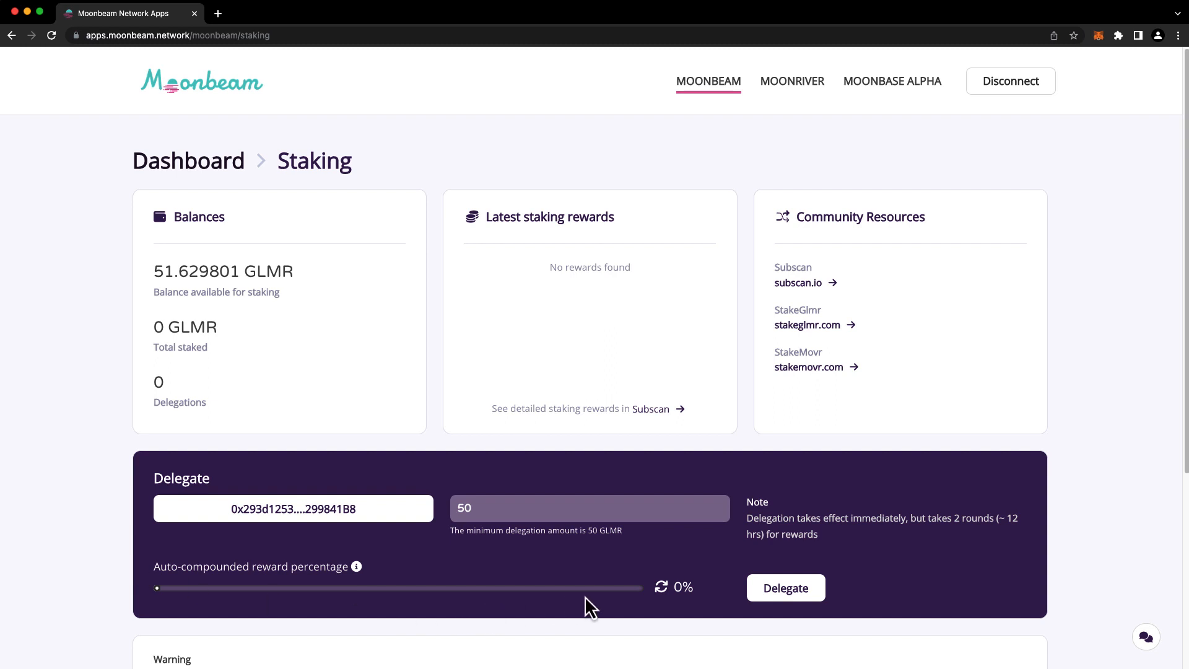
pyautogui.moveTo(157, 587); pyautogui.dragTo(635, 587)
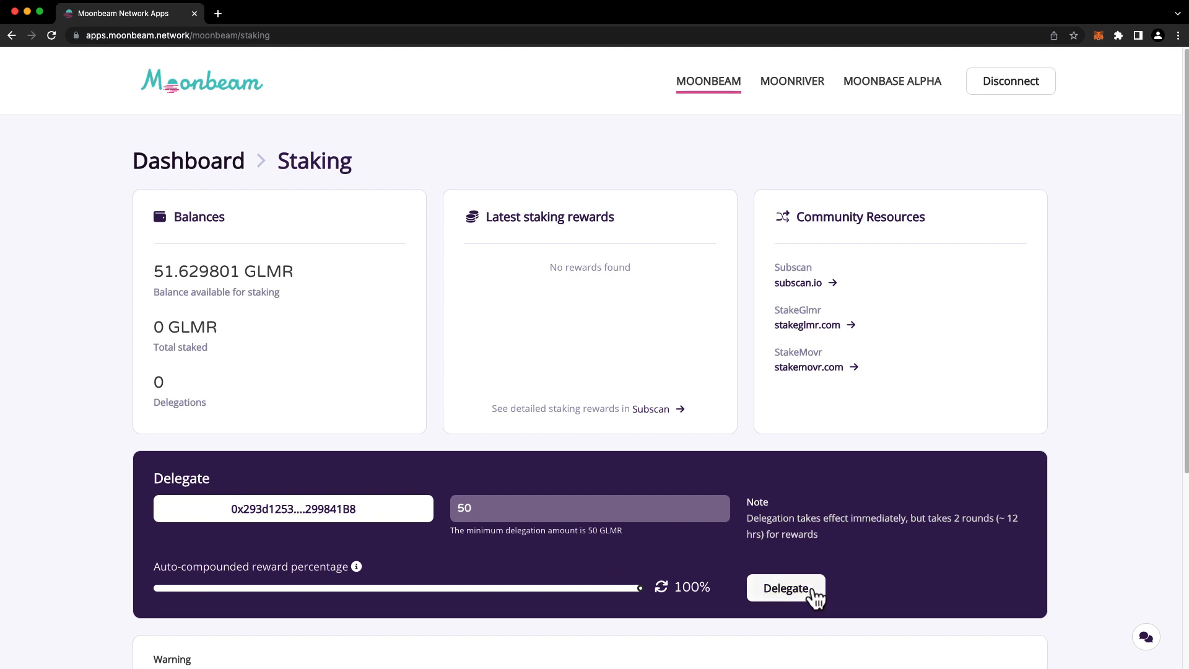
# - Submit and confirm the 50 GLMR delegation in MetaMask, leaving 1.622734 GLMR available
pyautogui.click(786, 588)
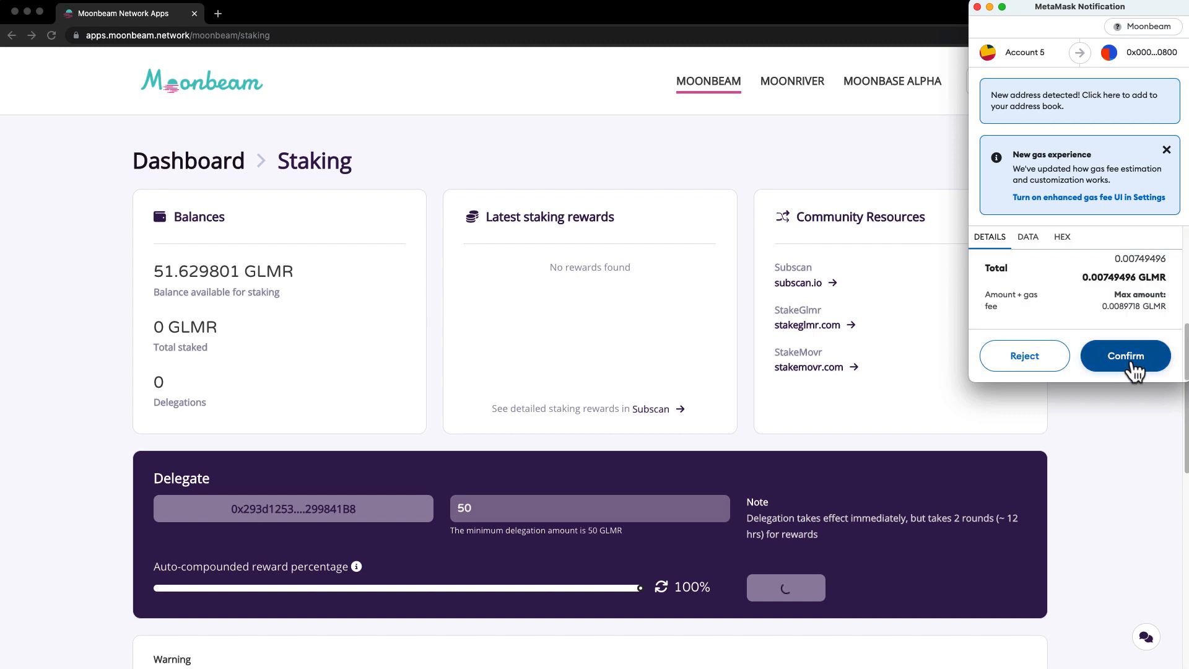
pyautogui.click(1126, 356)
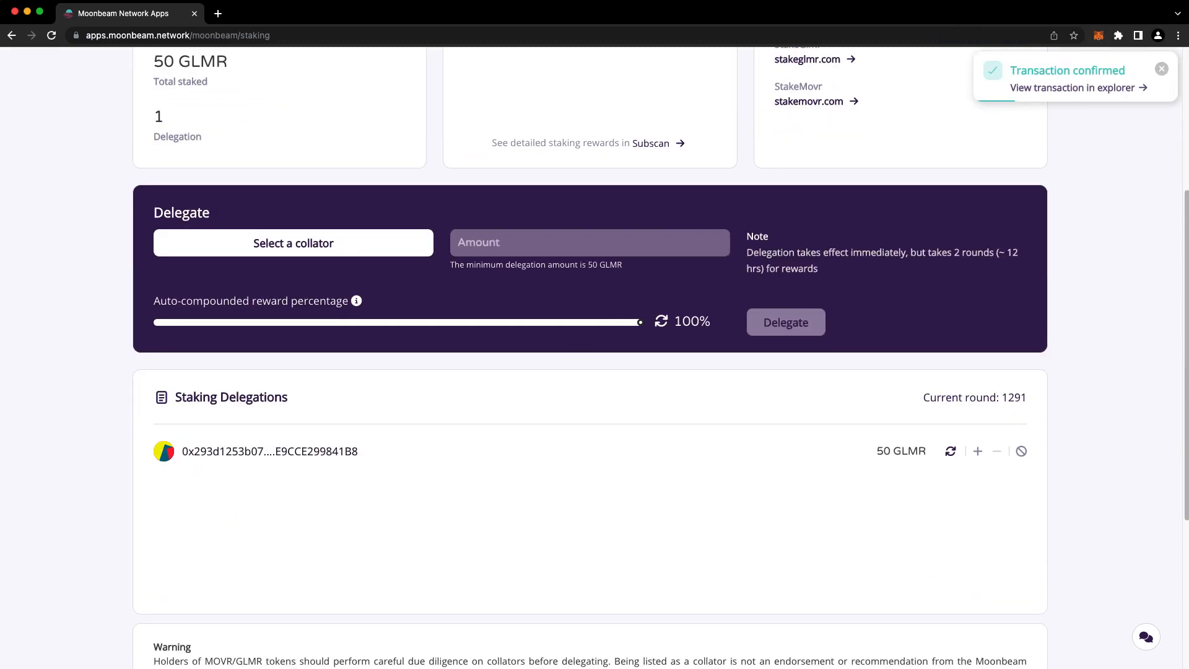
pyautogui.scroll(3)
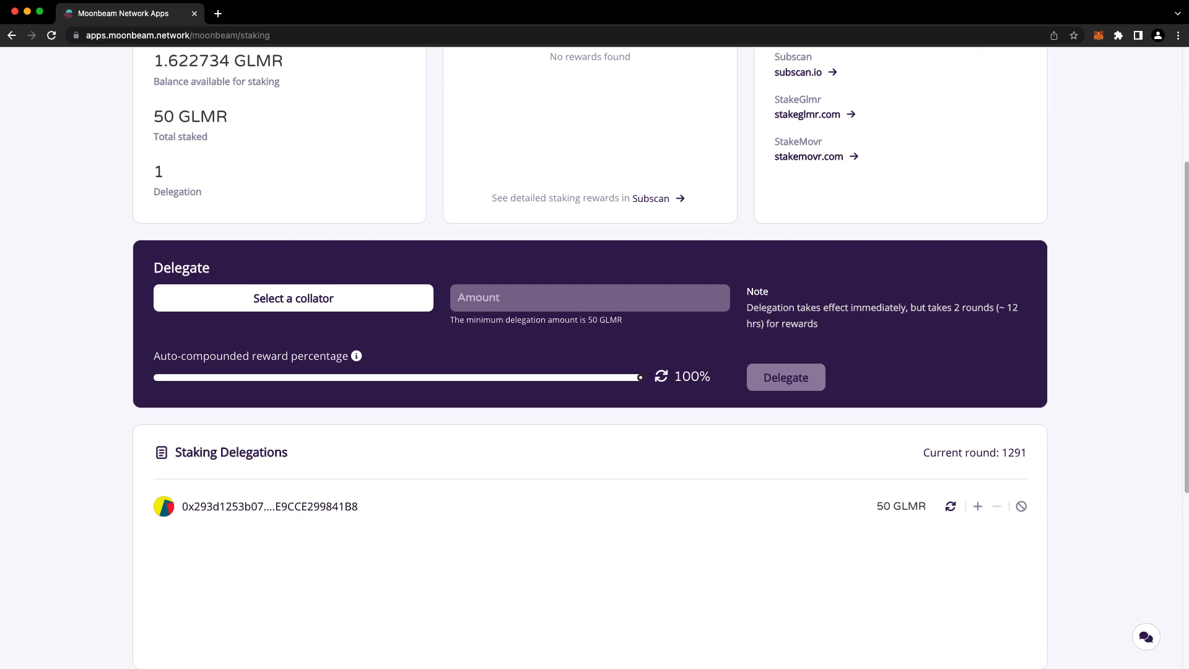
pyautogui.moveTo(979, 543)
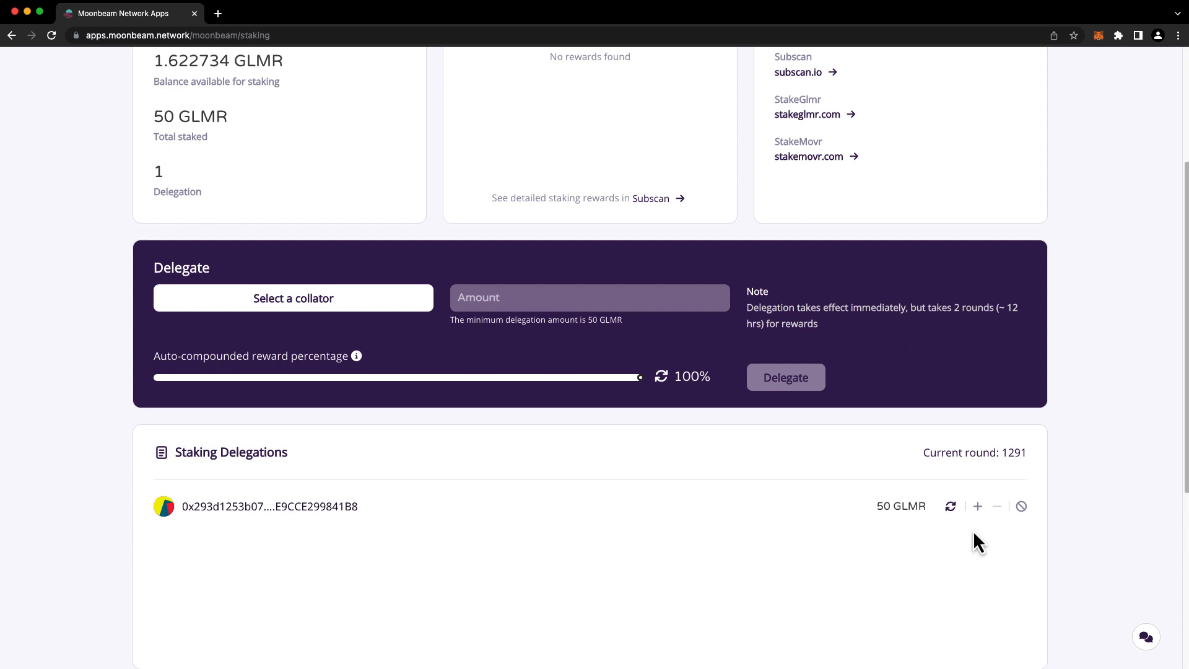
pyautogui.moveTo(982, 536)
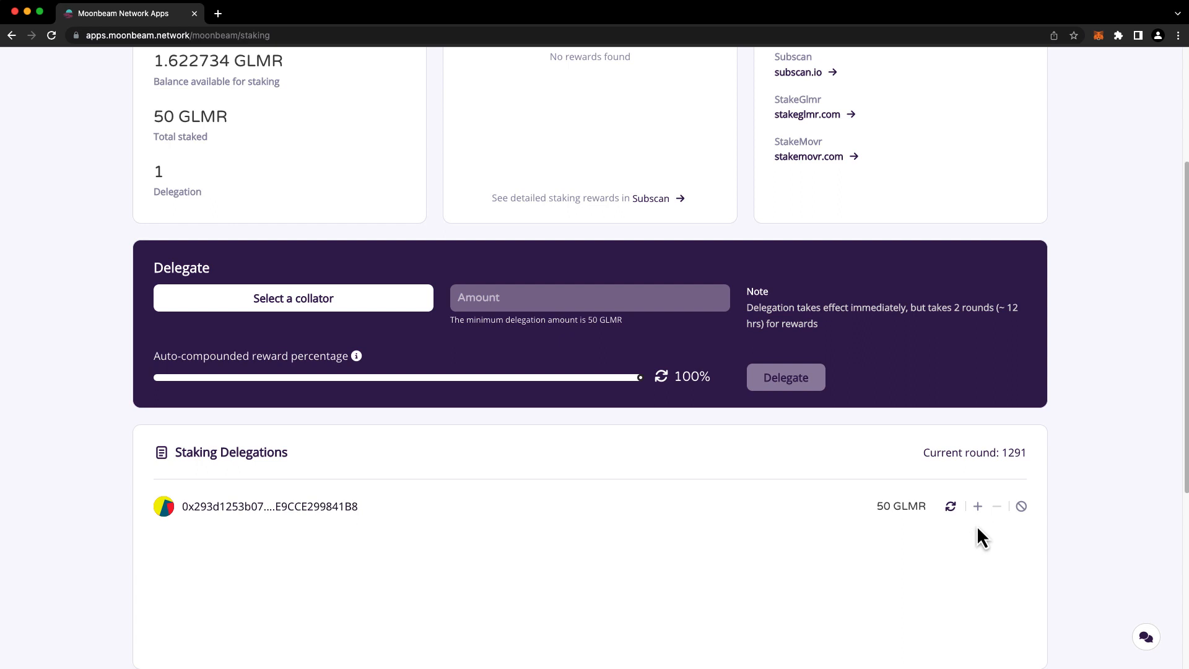
pyautogui.moveTo(978, 505)
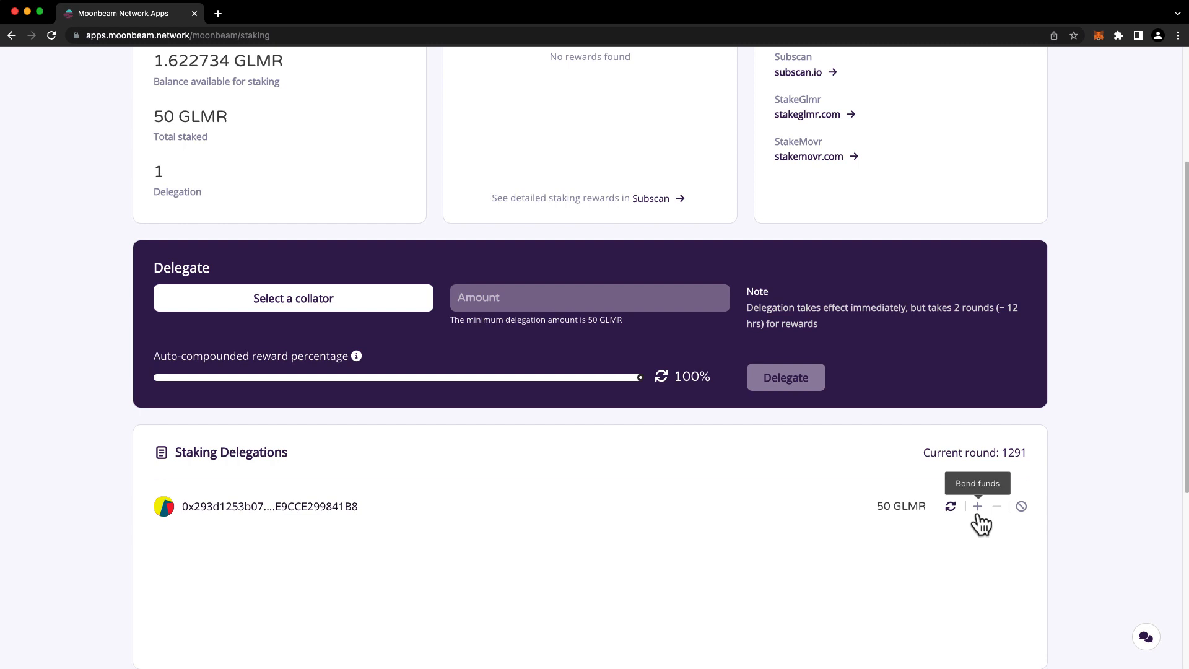
# - Bond 1 more GLMR to the delegation and confirm it, raising total staked to 51 GLMR
pyautogui.click(978, 506)
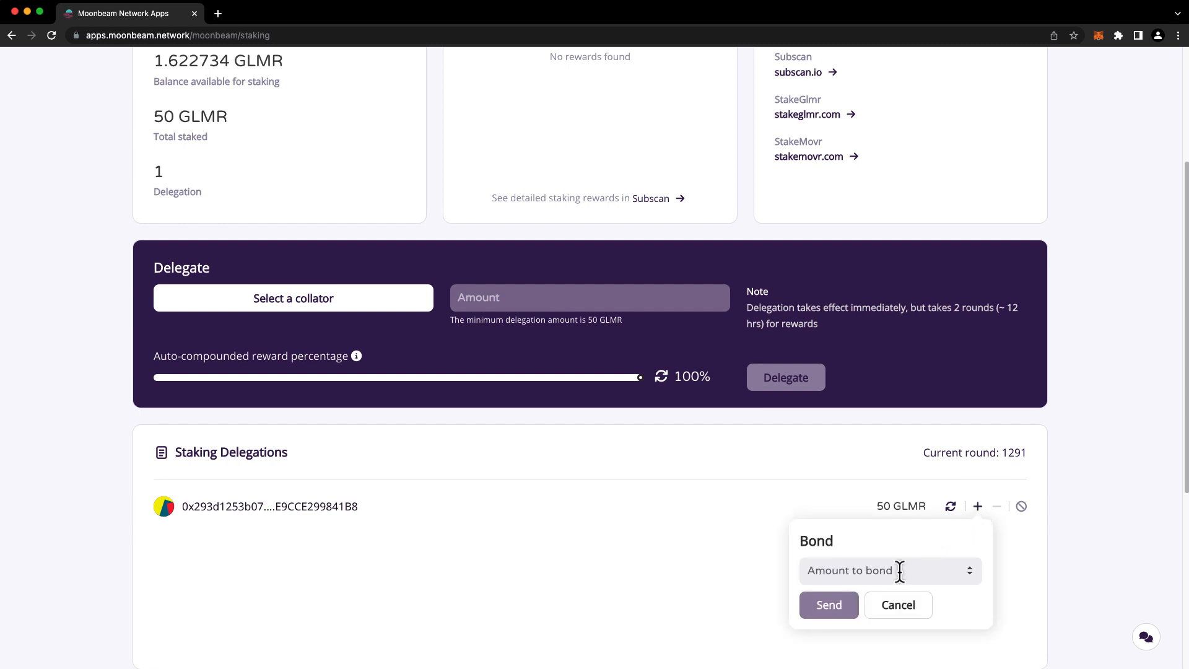
pyautogui.write('1')
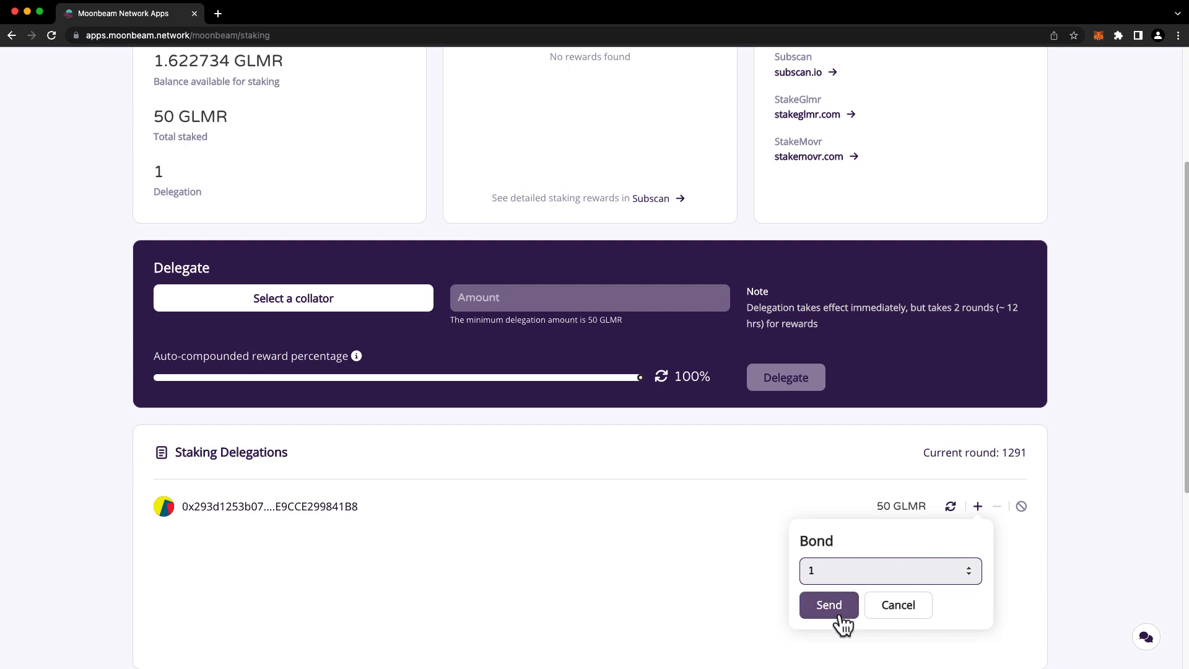
pyautogui.click(829, 604)
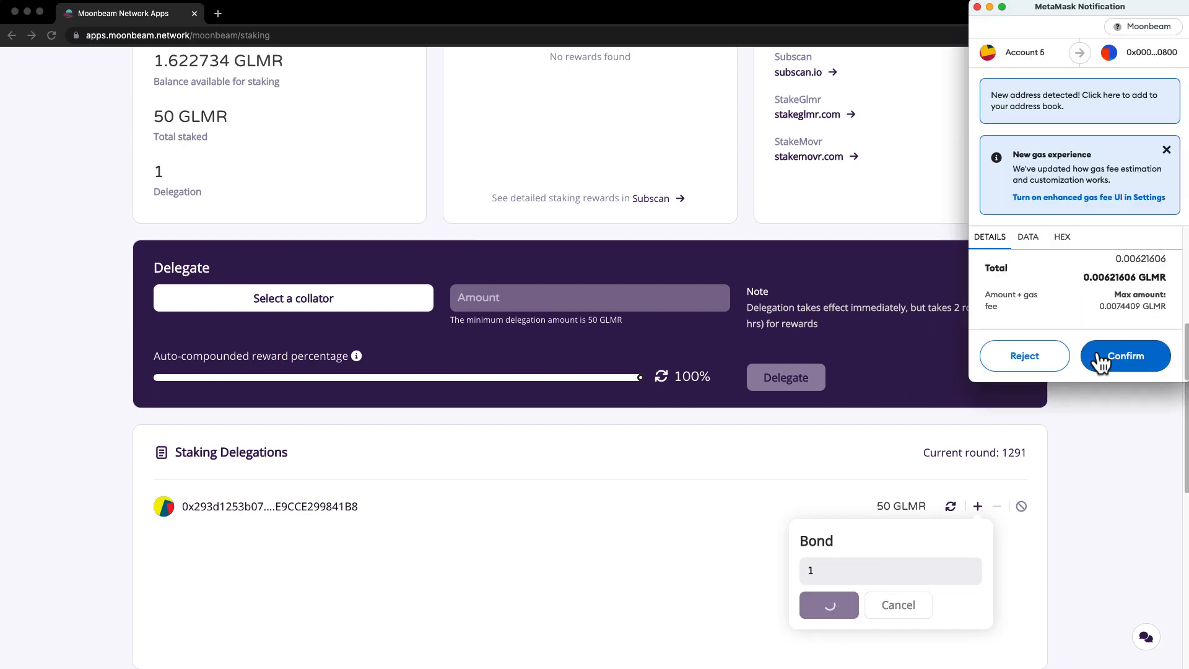
pyautogui.click(1126, 355)
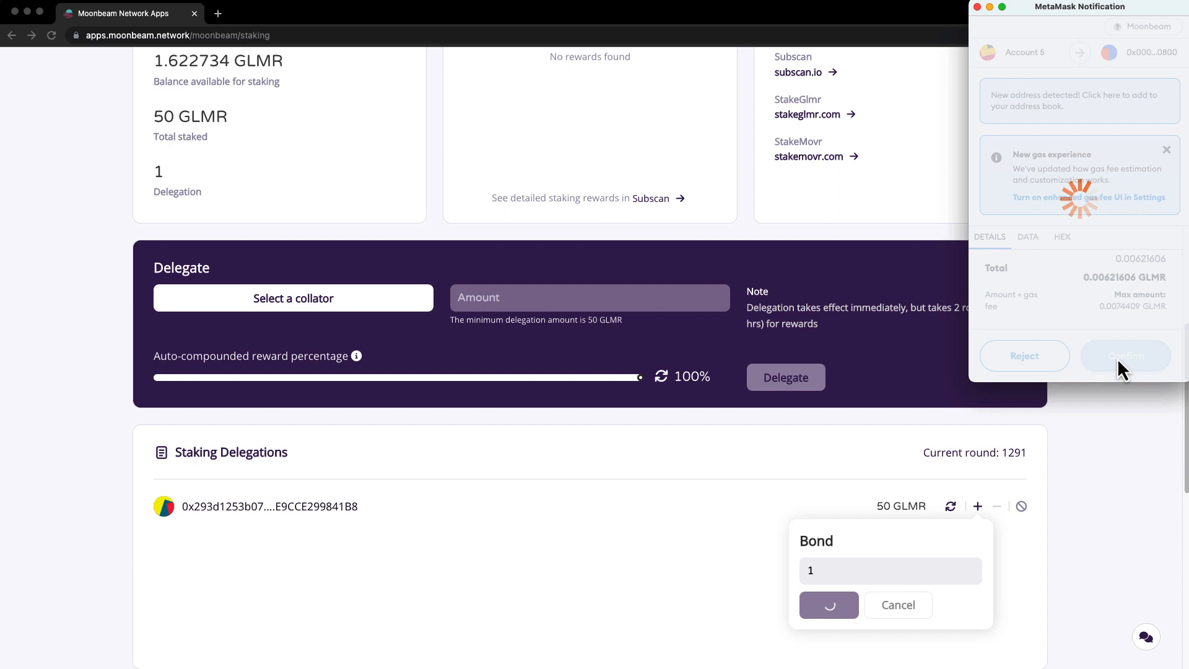
pyautogui.click(1126, 356)
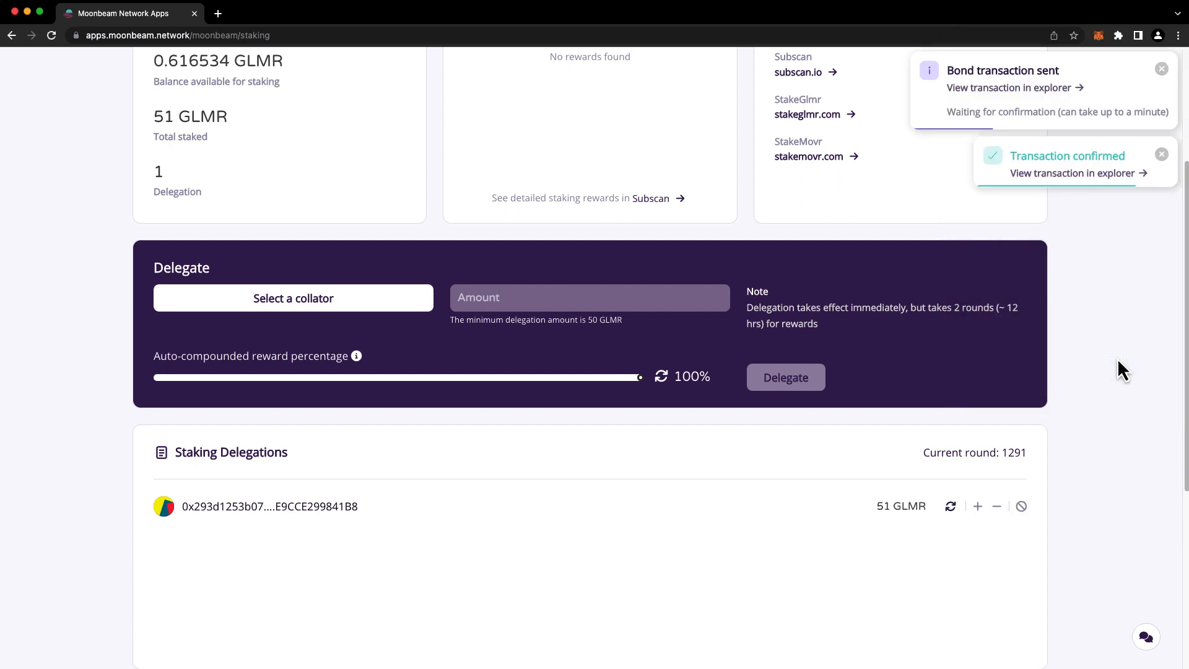
pyautogui.moveTo(951, 505)
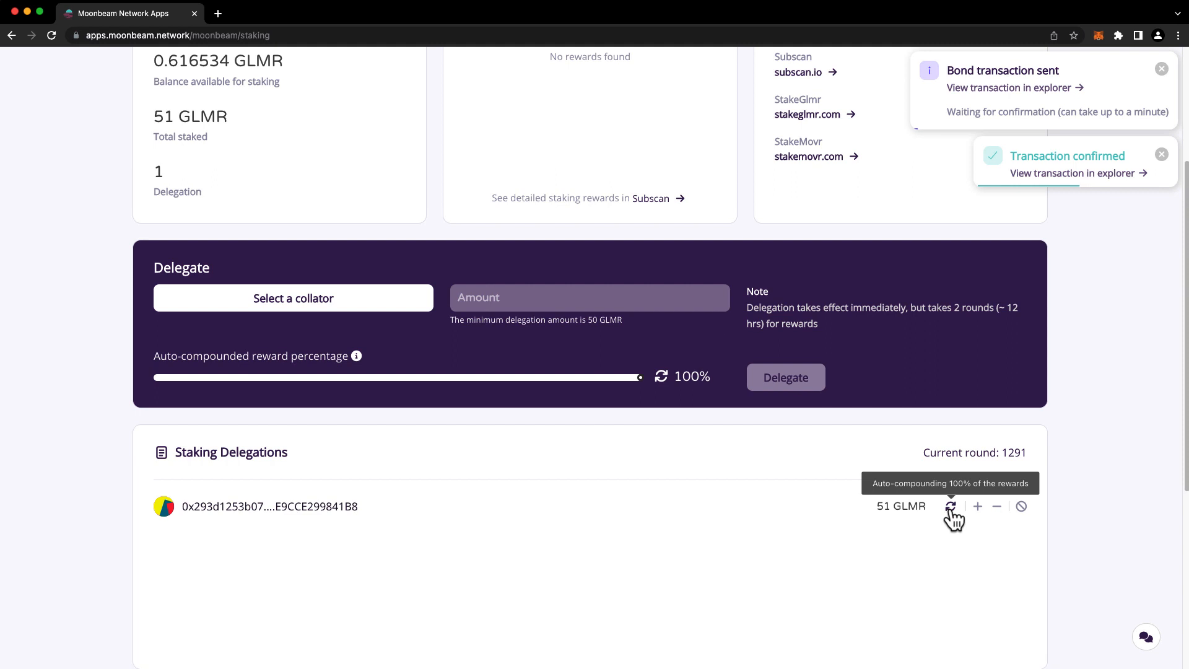
# - Set the 51 GLMR delegation's auto-compound to 50% and confirm the transaction in MetaMask
pyautogui.click(952, 505)
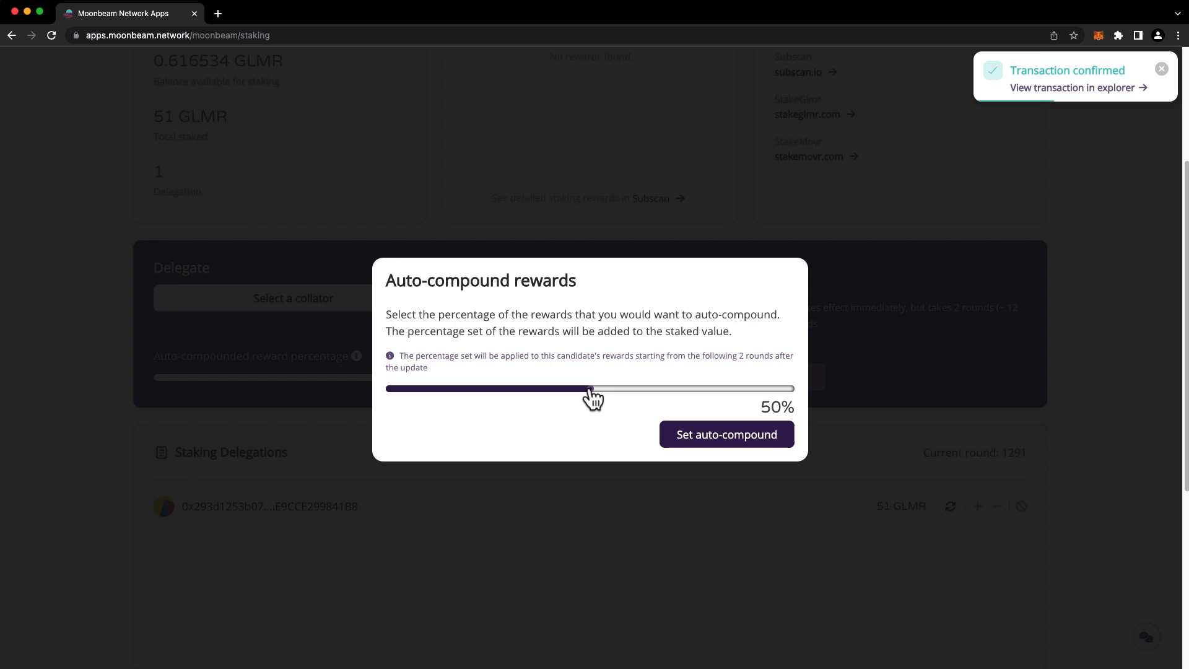
pyautogui.moveTo(618, 442)
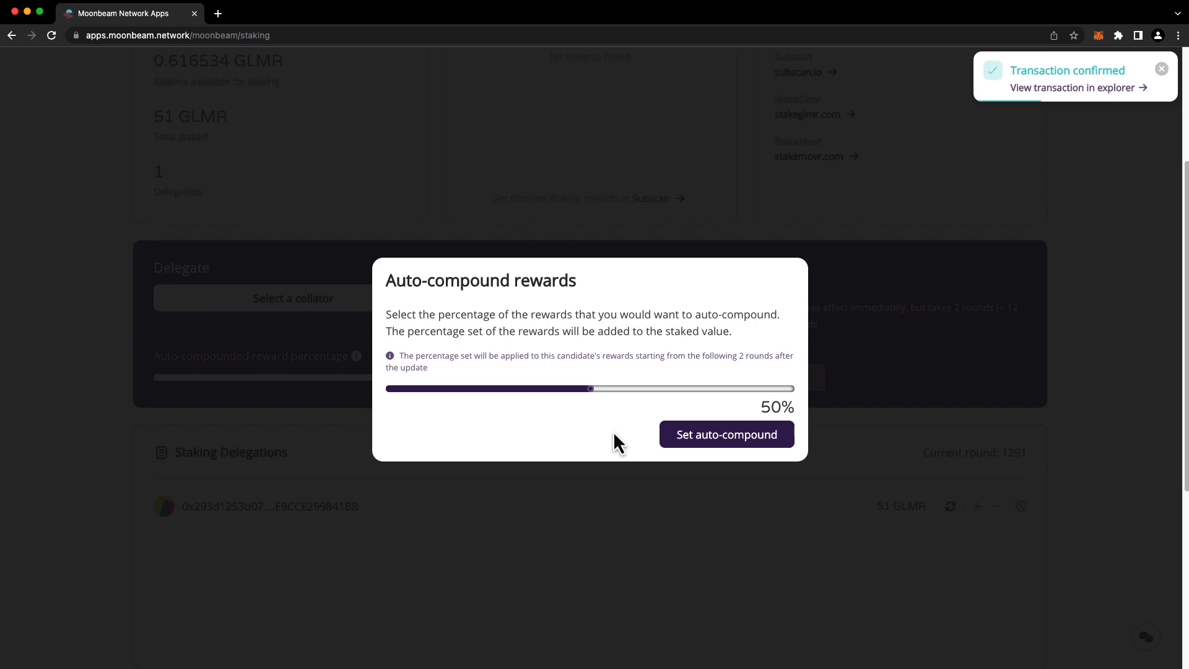
pyautogui.moveTo(726, 433)
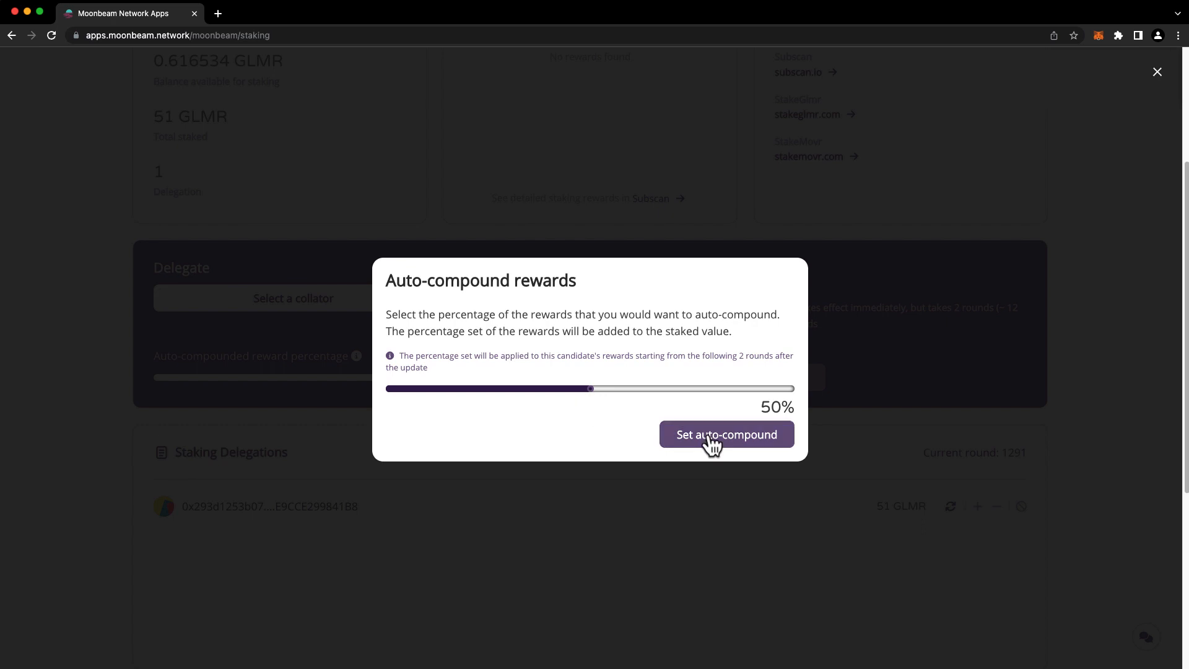
pyautogui.click(724, 434)
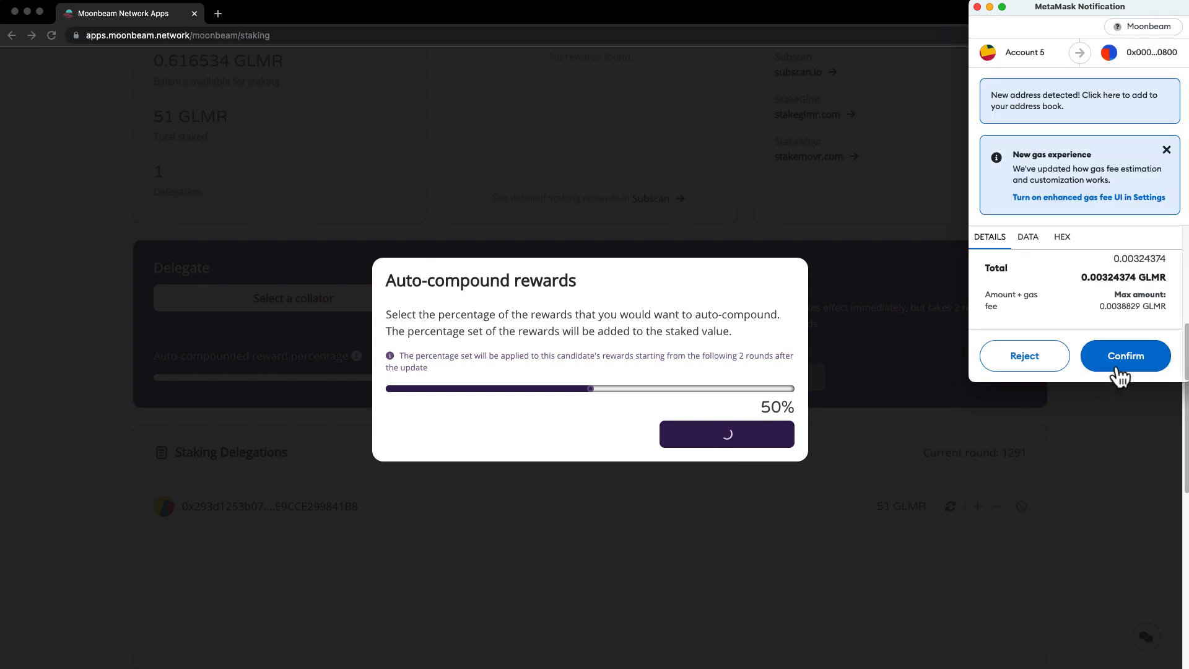
pyautogui.click(1126, 356)
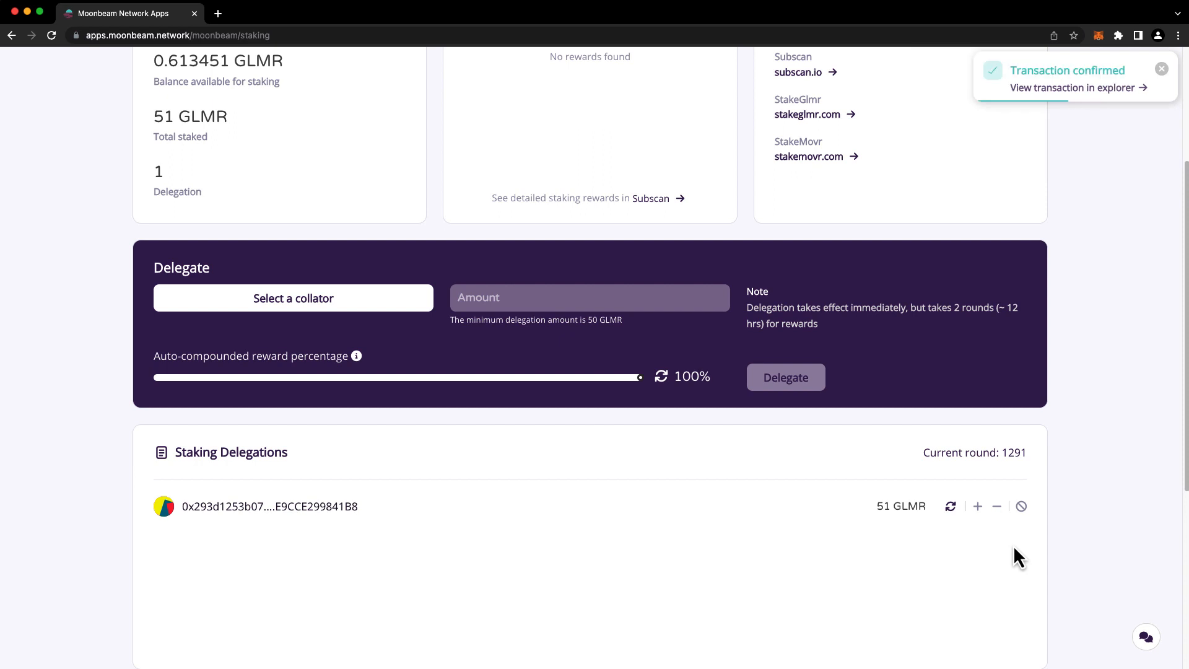
# - Request a 1 GLMR unbond on the delegation and confirm it, scheduled to execute in 6 days
pyautogui.click(996, 506)
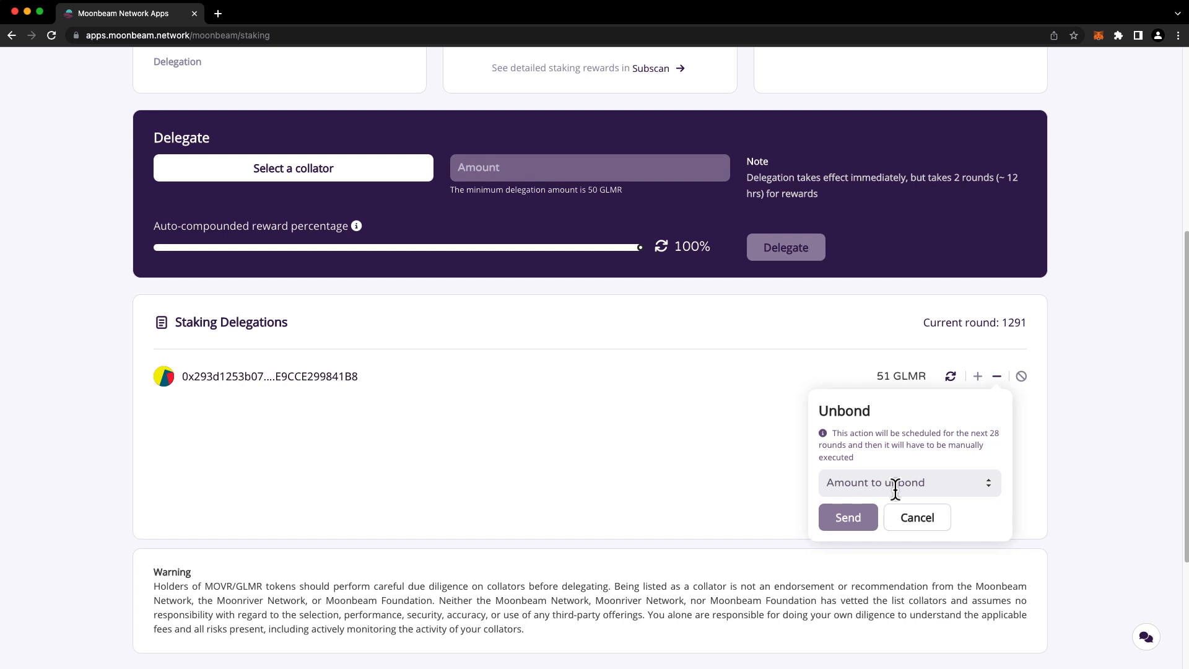
pyautogui.write('1')
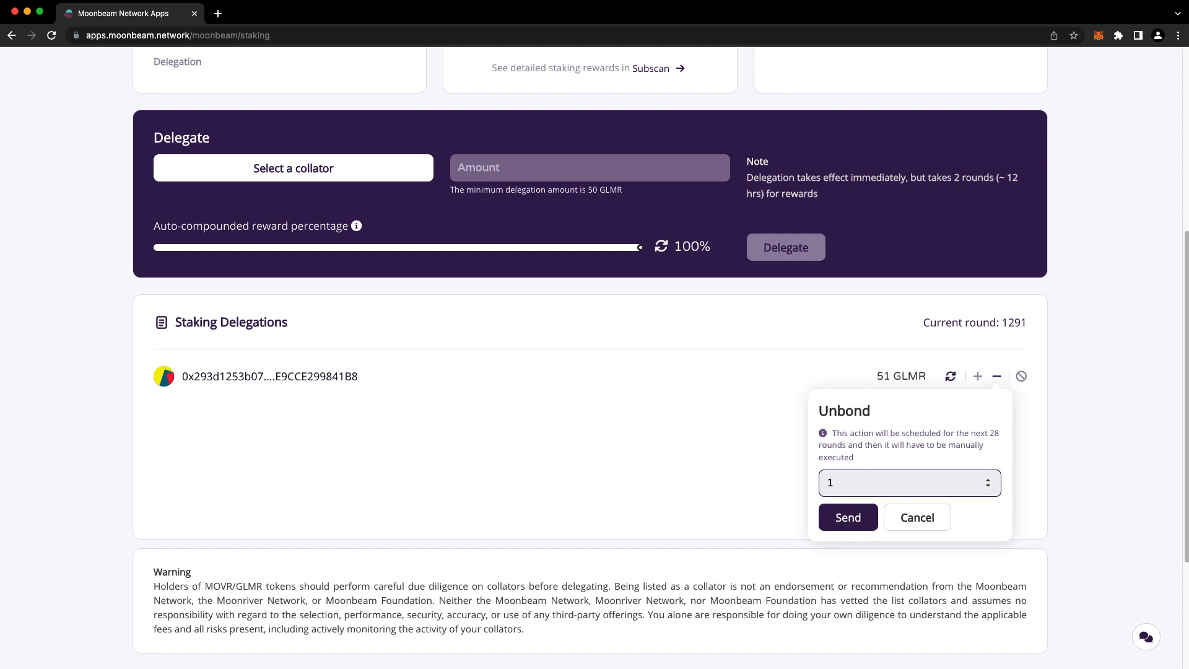
pyautogui.click(848, 517)
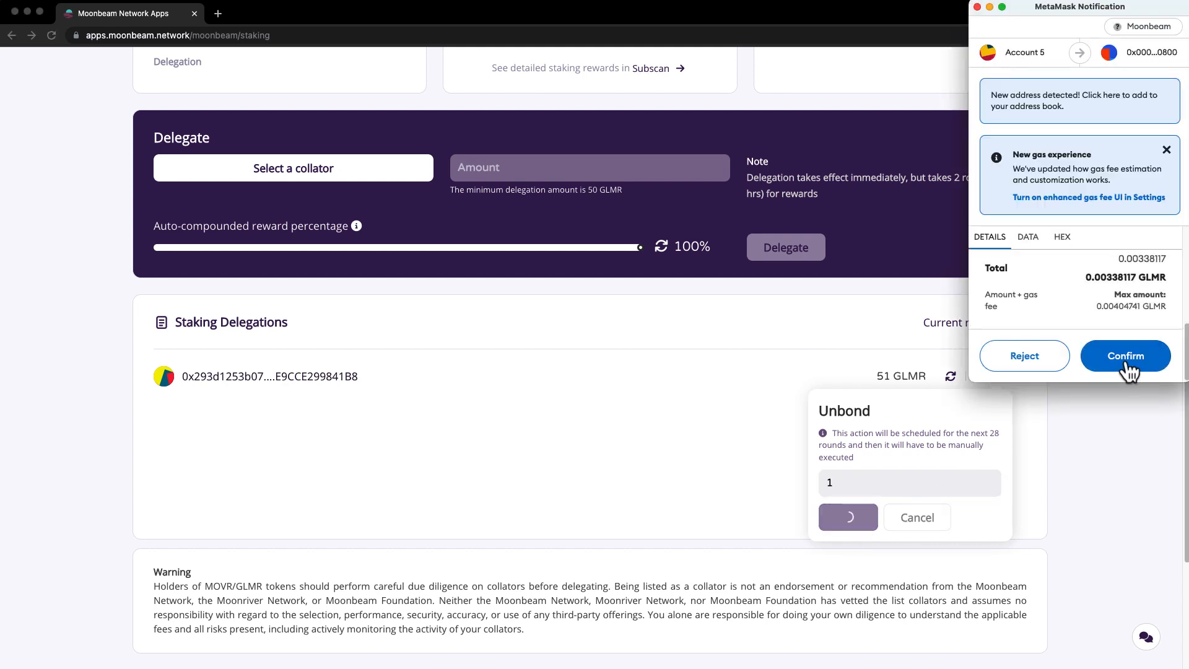
pyautogui.click(1126, 355)
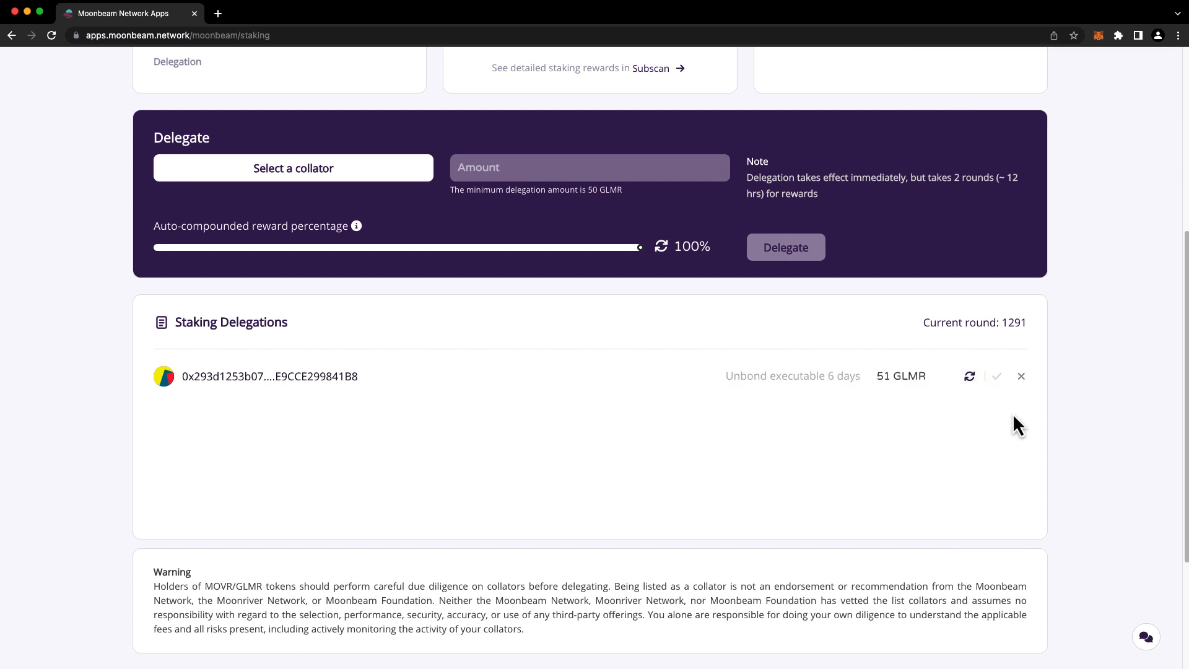
pyautogui.moveTo(1022, 377)
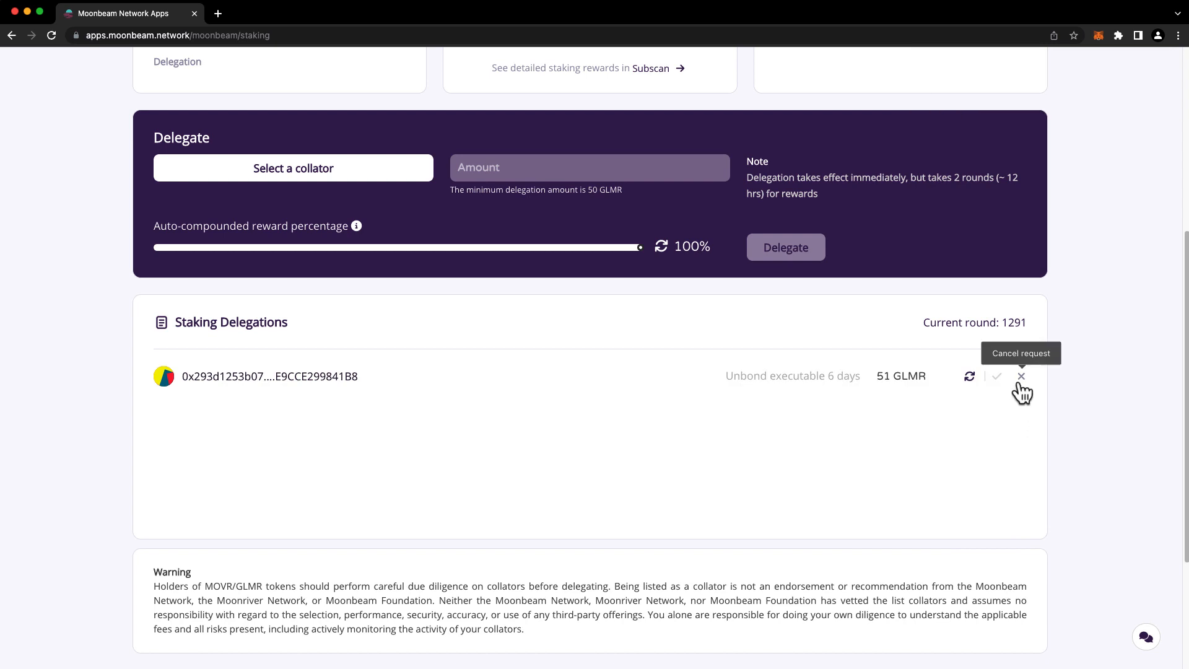
pyautogui.moveTo(1025, 401)
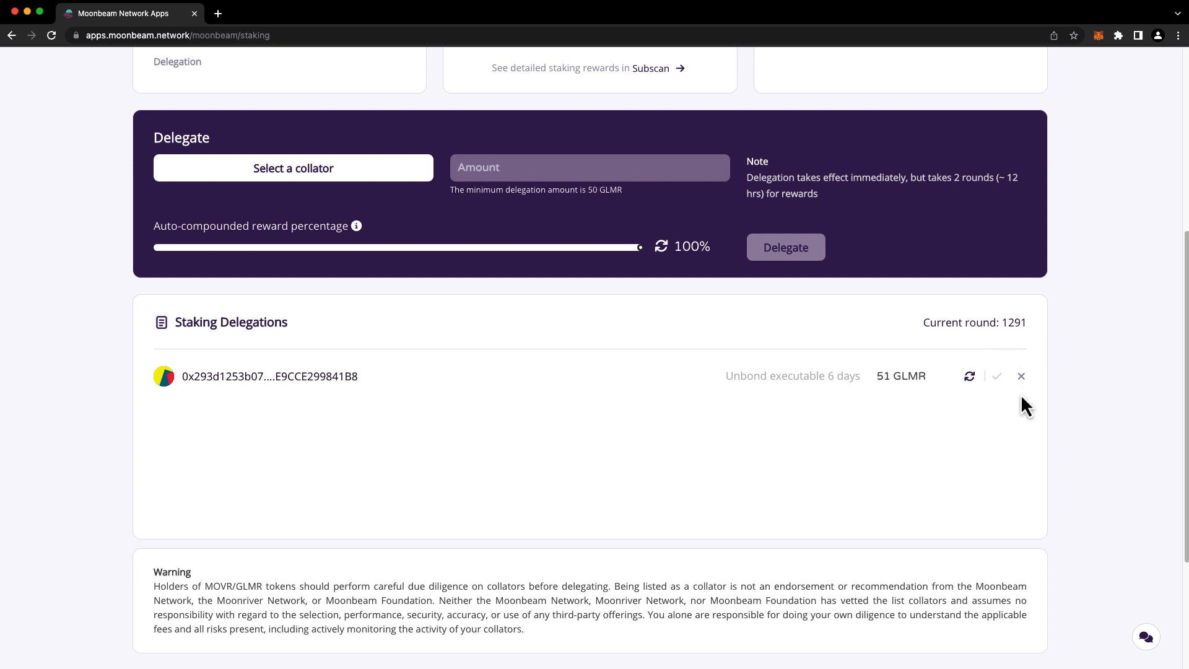
pyautogui.moveTo(999, 426)
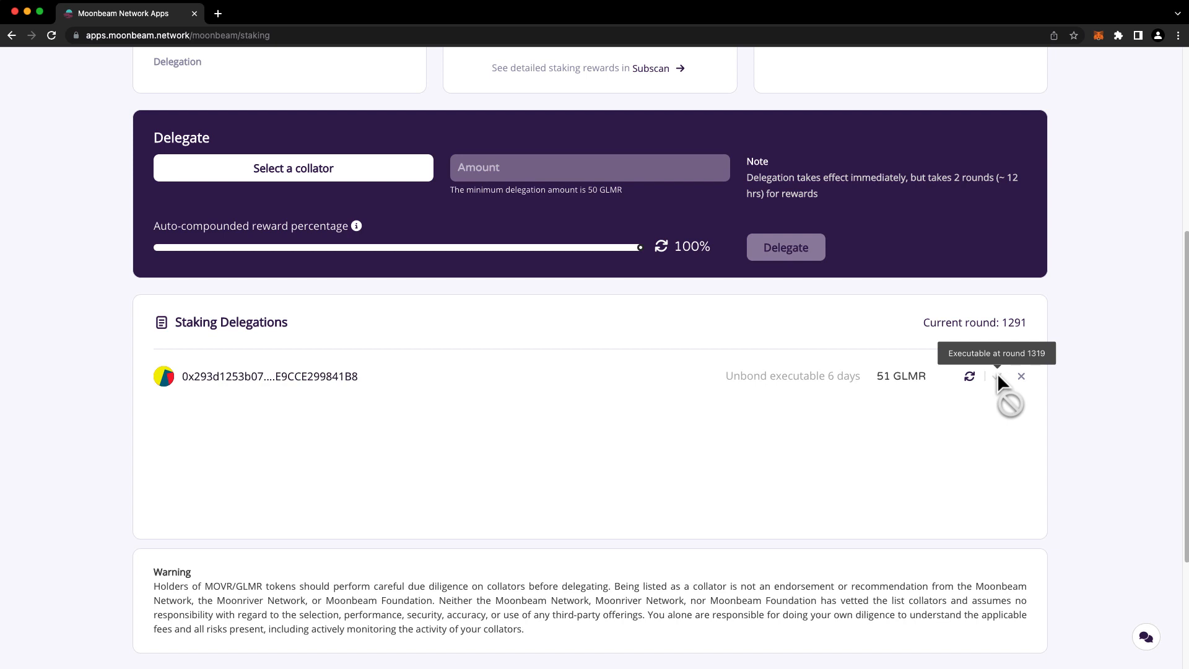
pyautogui.moveTo(1053, 383)
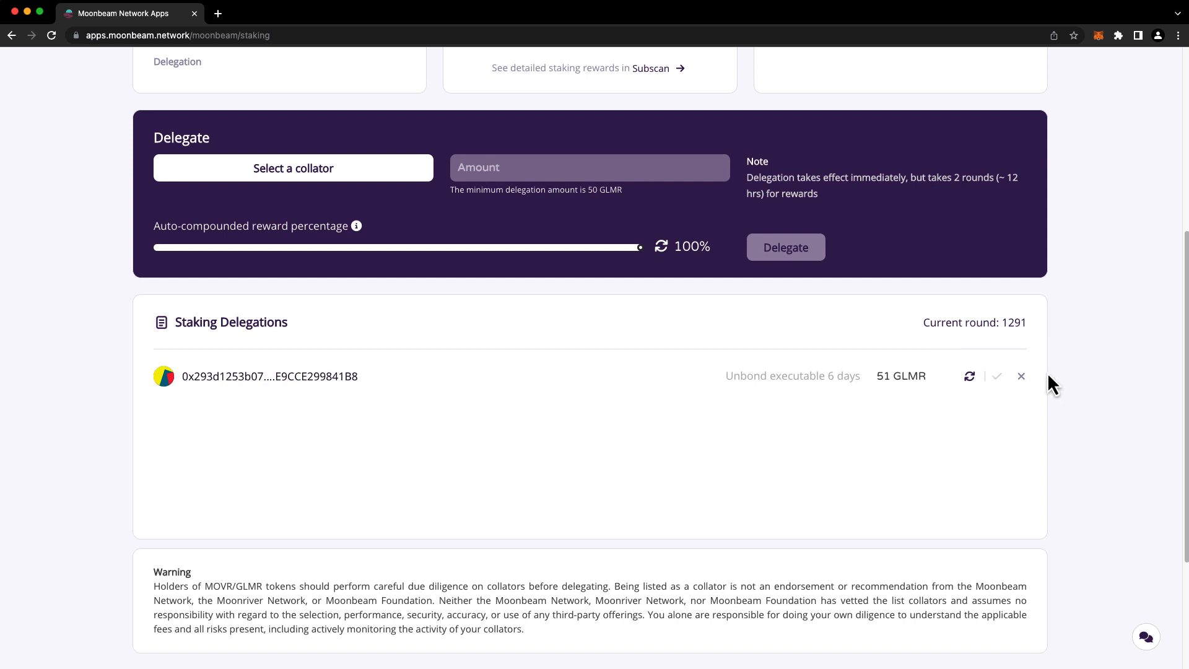
pyautogui.moveTo(1040, 333)
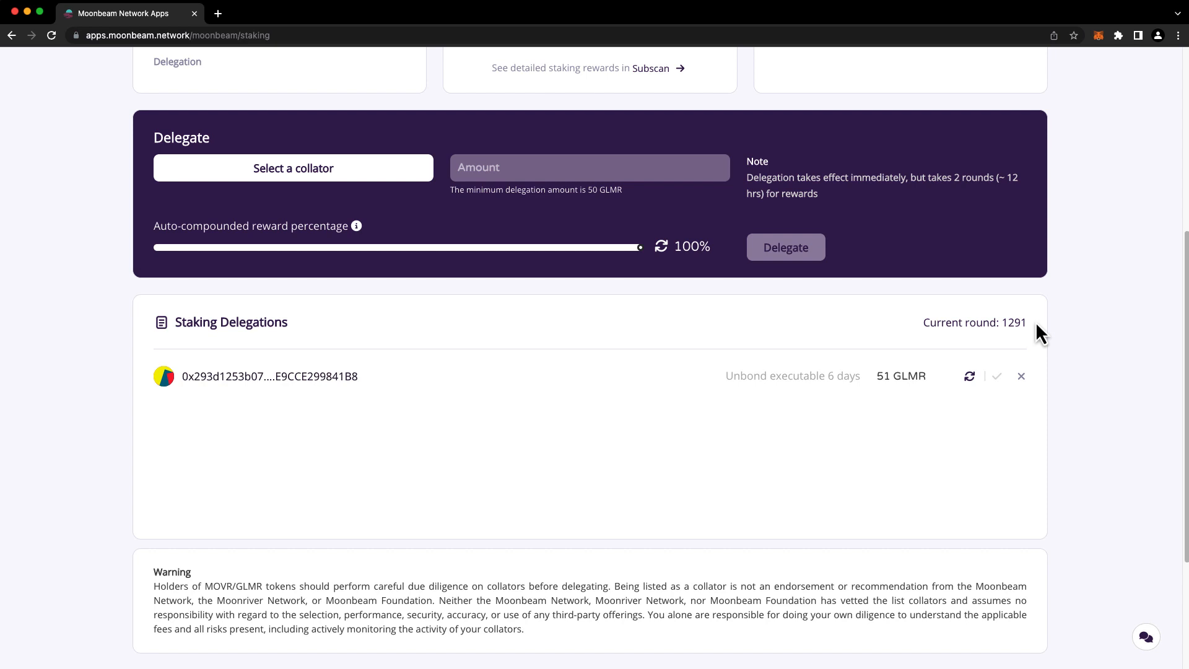
pyautogui.moveTo(973, 322)
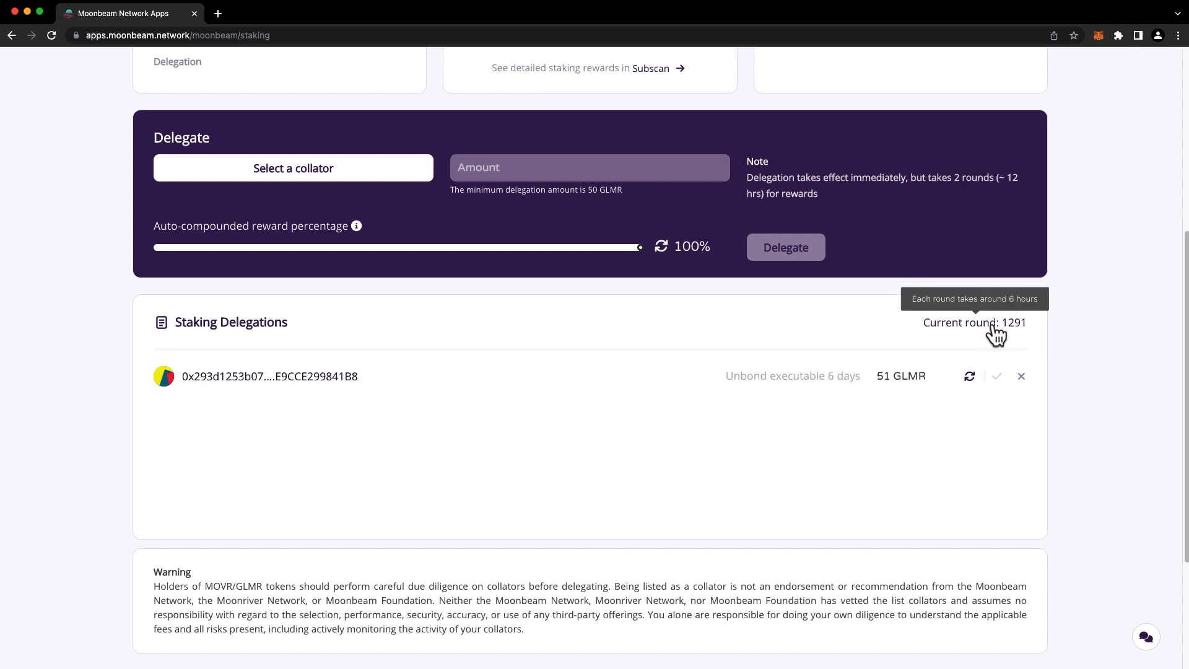
pyautogui.moveTo(986, 335)
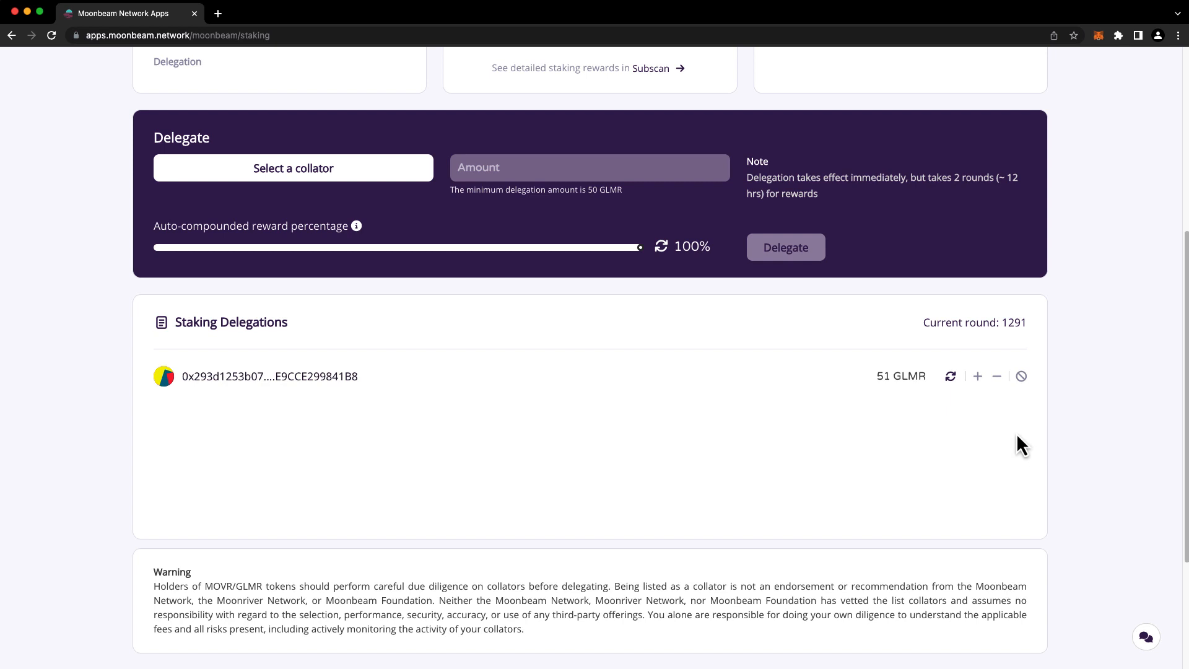
pyautogui.moveTo(1029, 442)
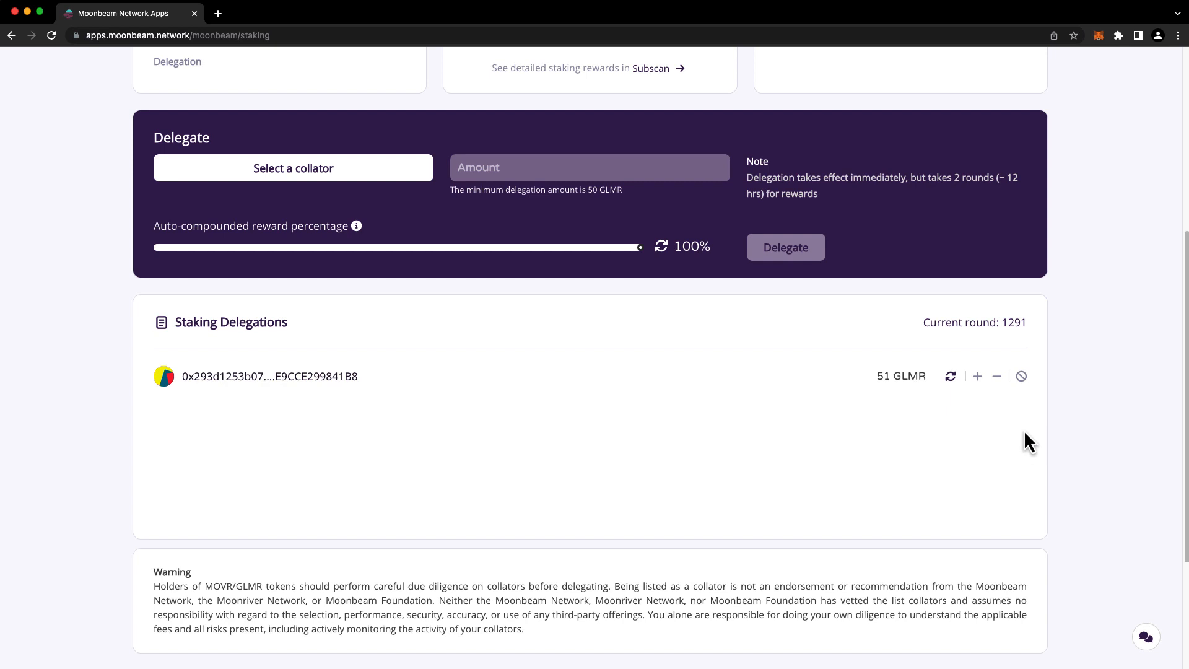
pyautogui.moveTo(1022, 377)
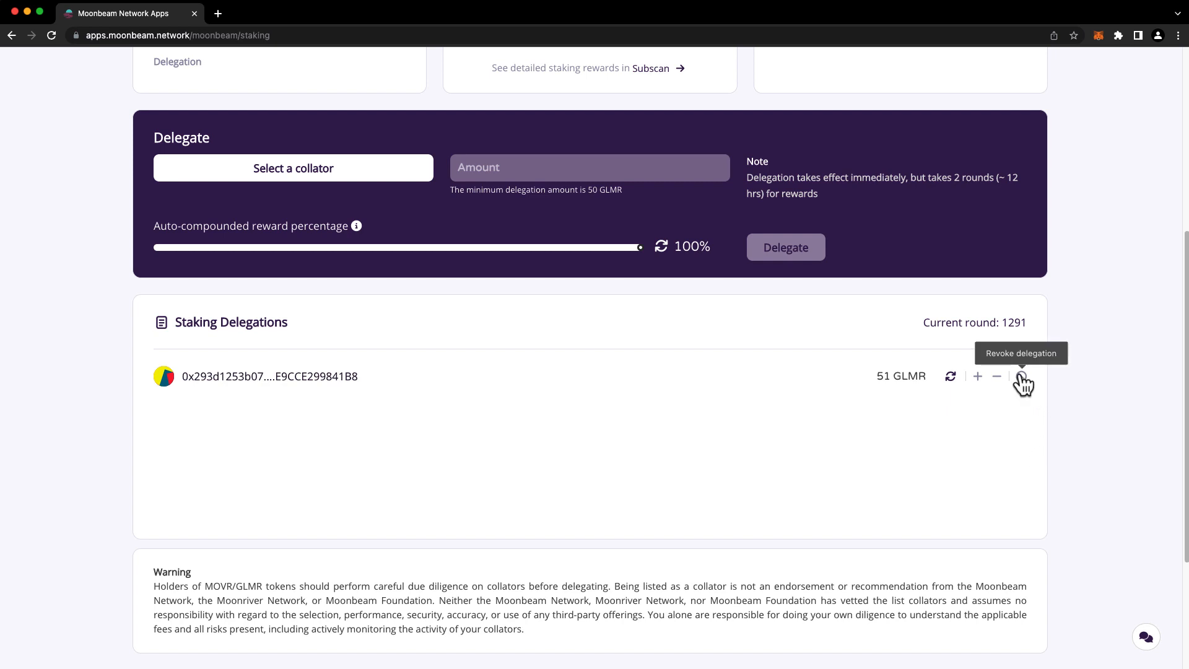